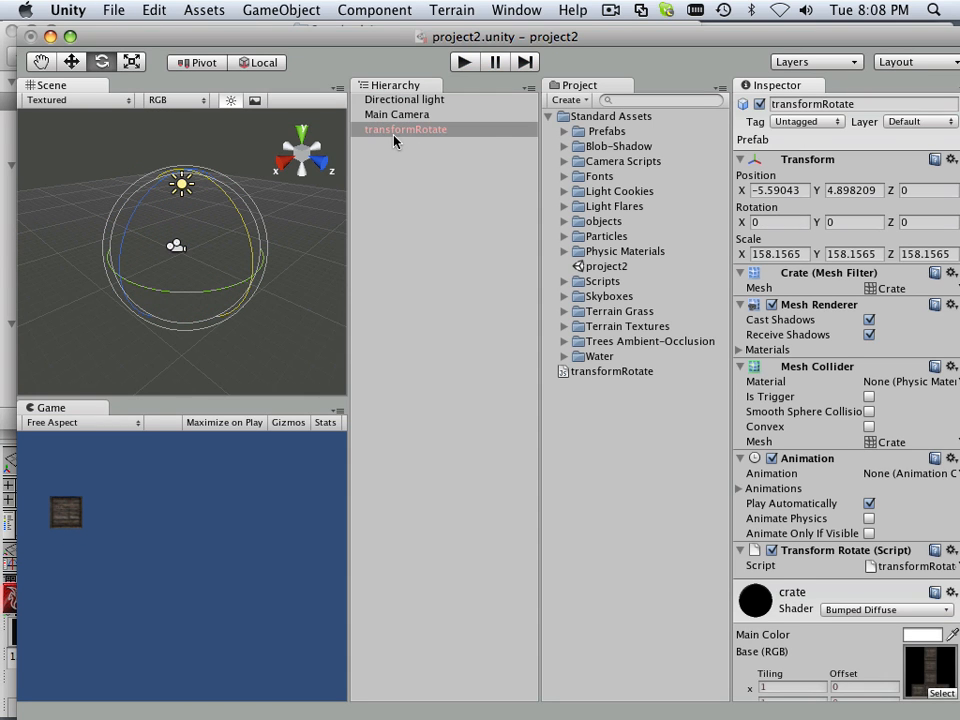
Step: Duplicate the transformRotate crate in the Hierarchy and rename the copy transformRotateShort
right_click(404, 128)
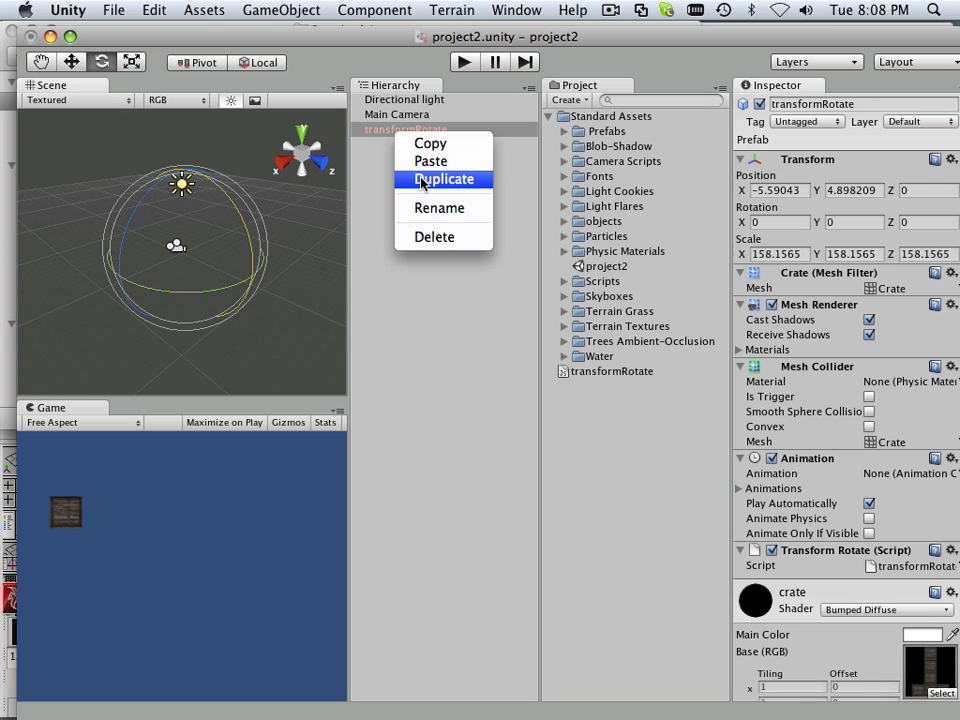
click(444, 180)
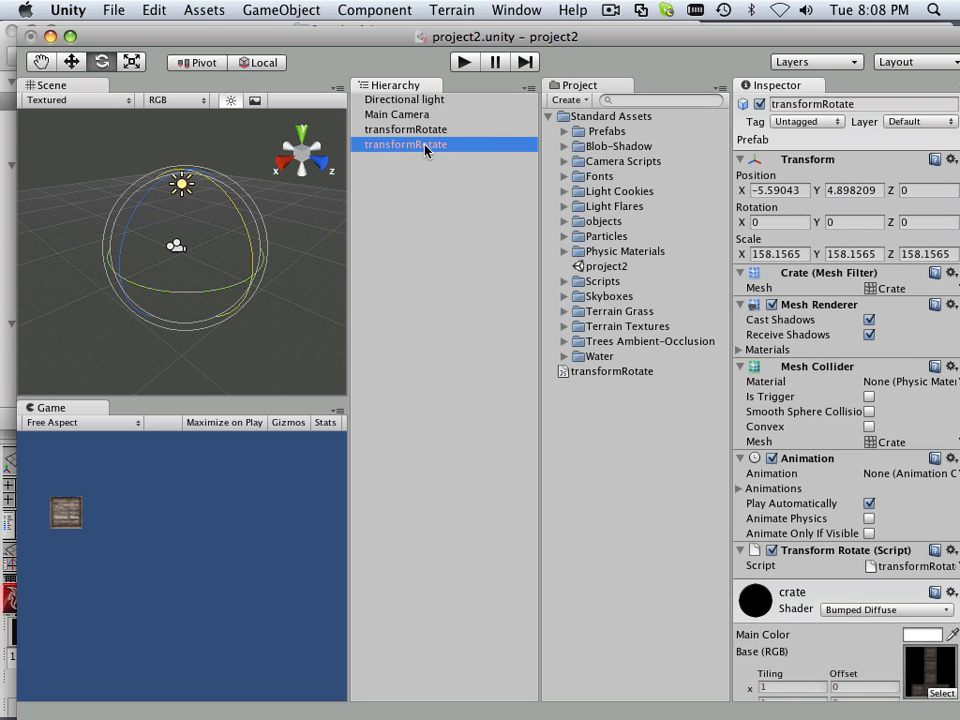
double_click(404, 144)
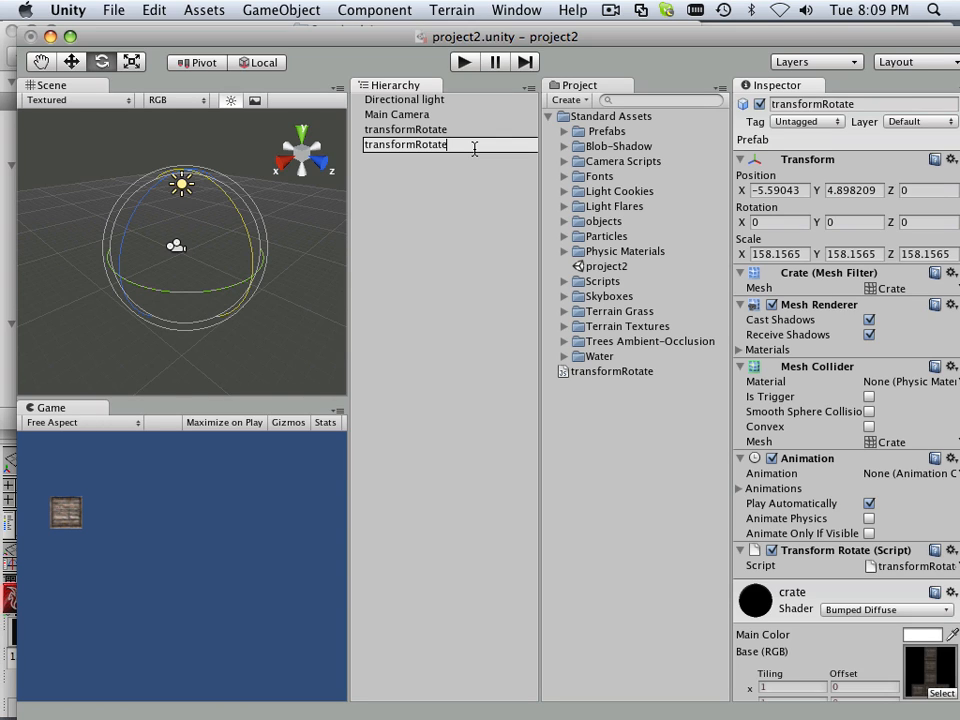
text(Short)
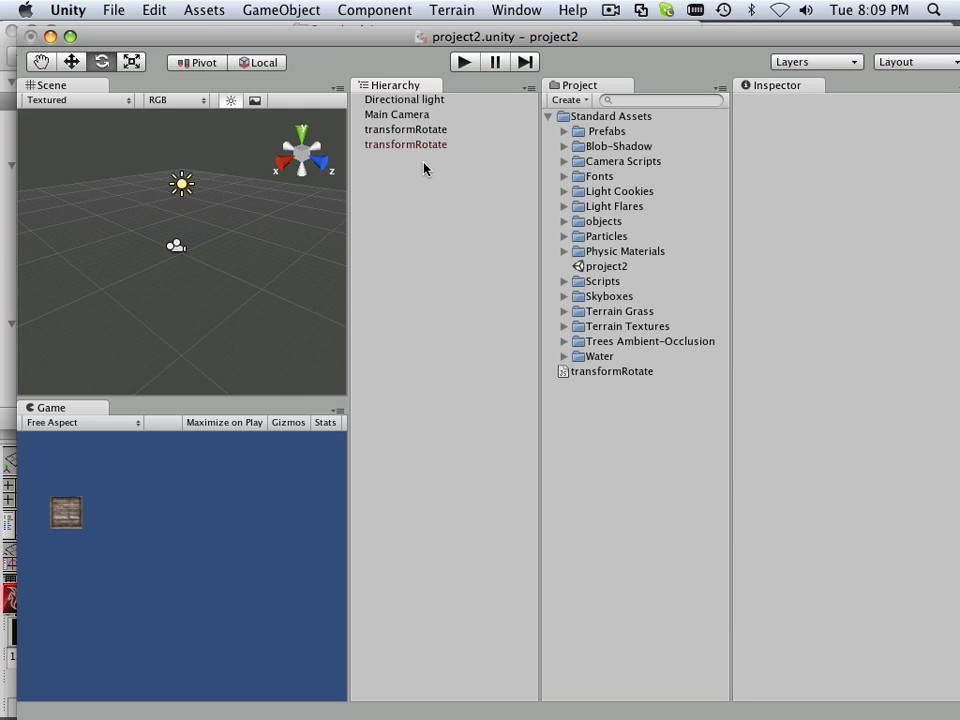
click(406, 144)
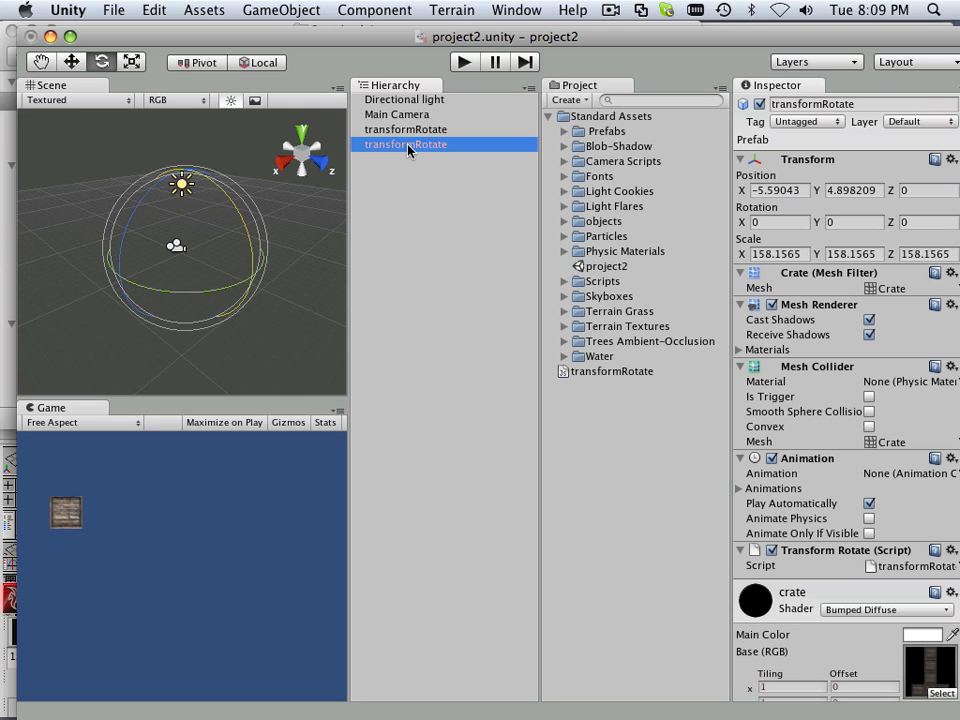
double_click(404, 144)
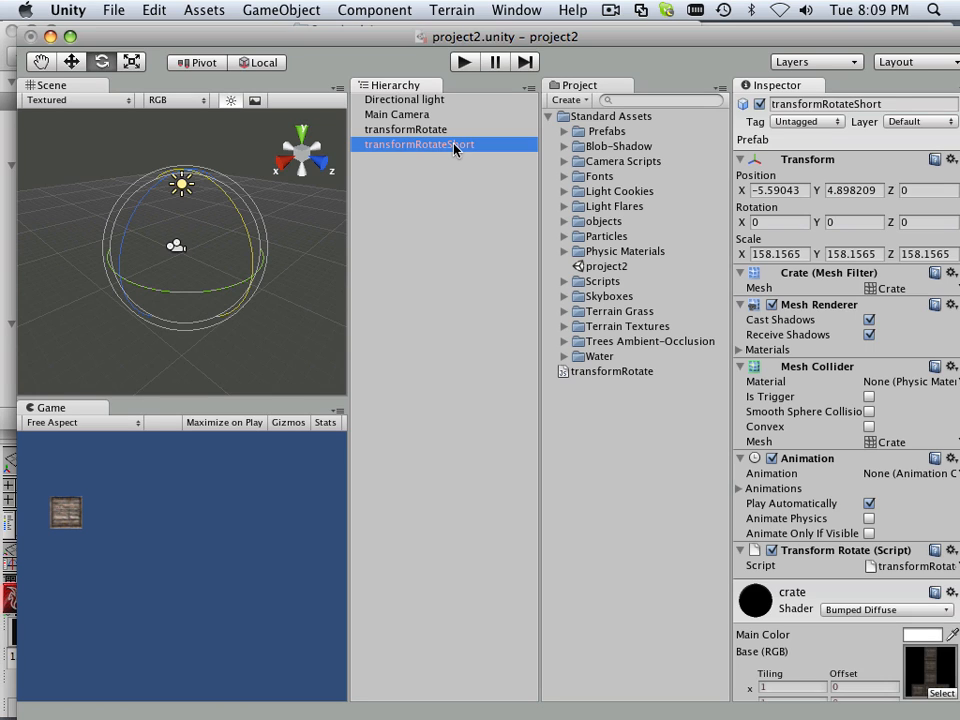
mouse_move(404, 230)
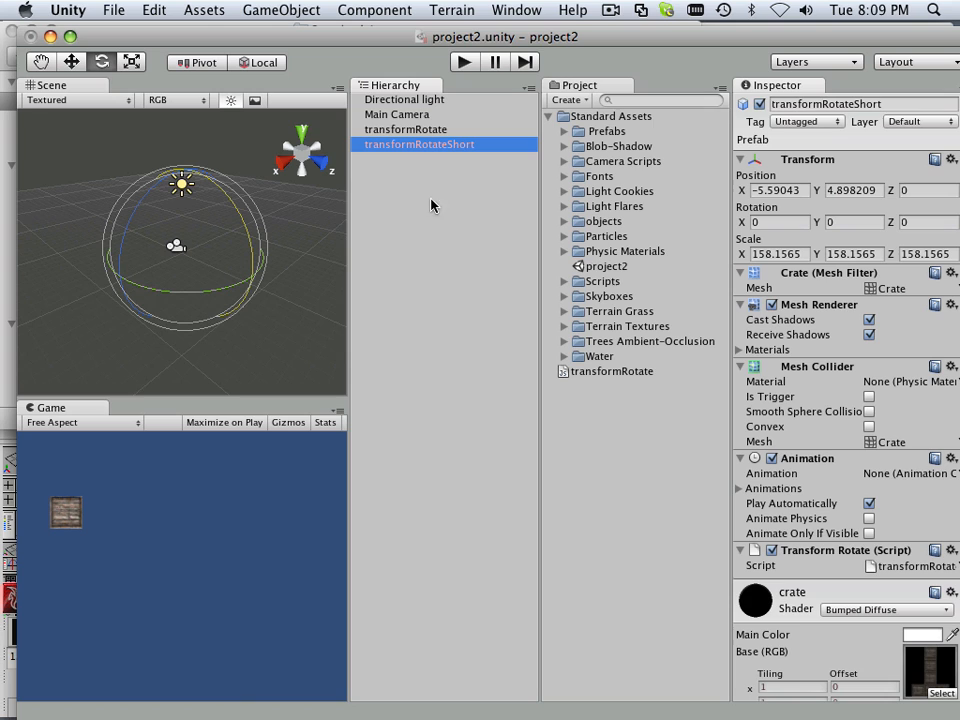
mouse_move(388, 160)
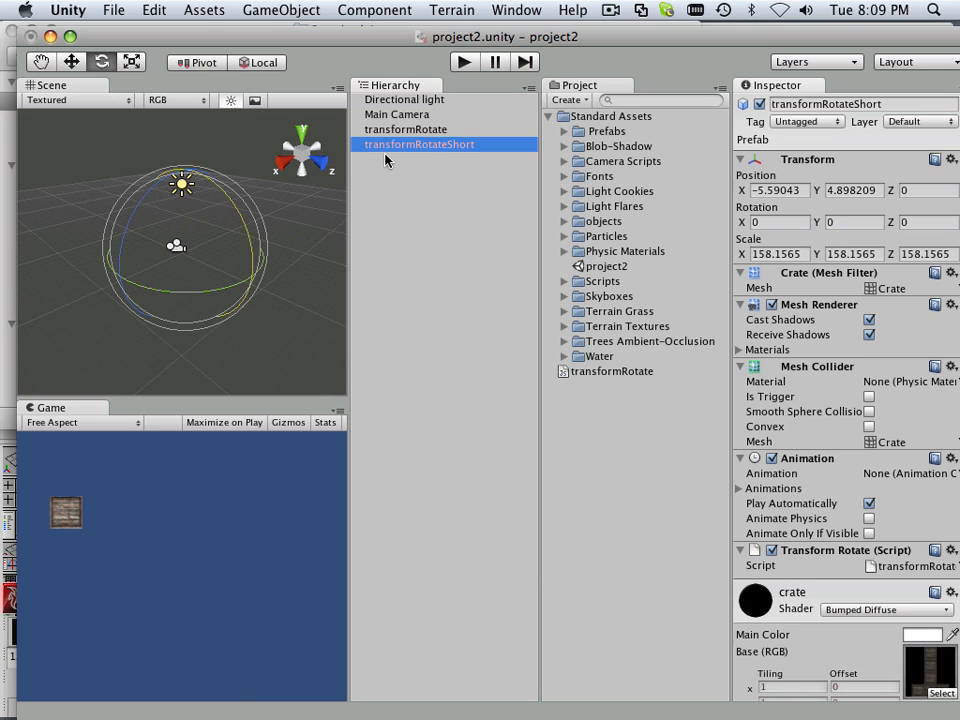
Step: Select the transformRotate script asset in the Project panel and bring up its context menu
click(416, 190)
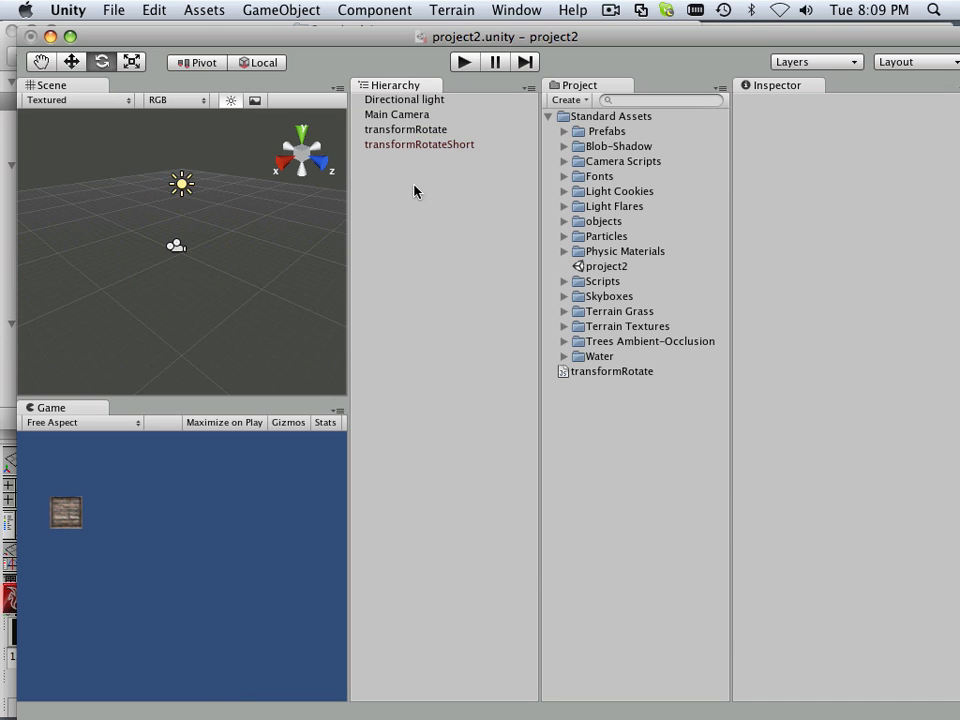
click(420, 144)
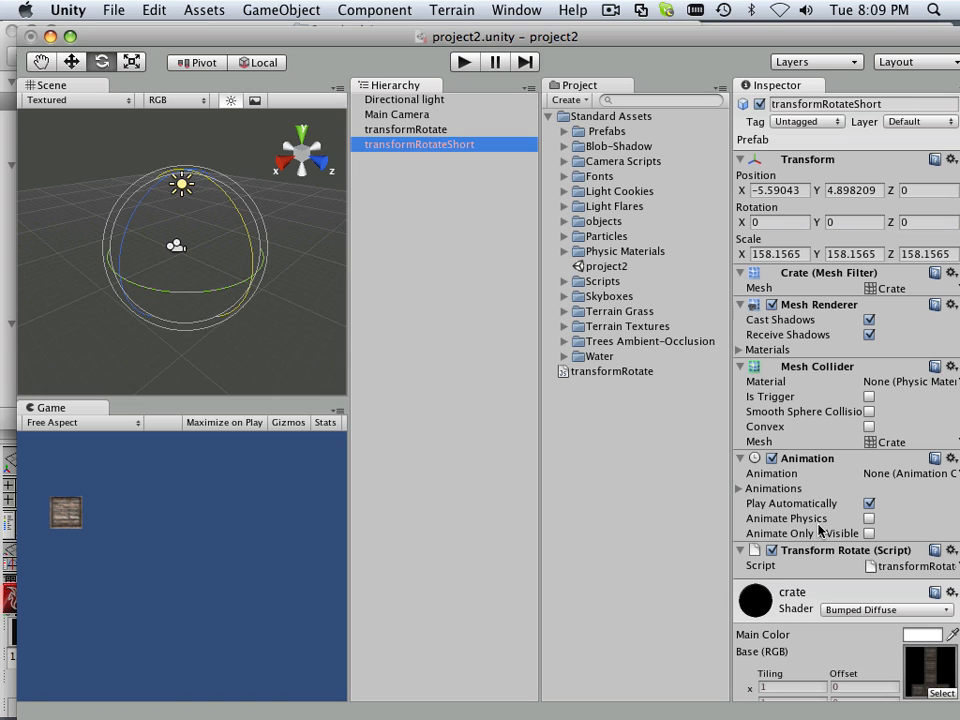
scroll(down, 3)
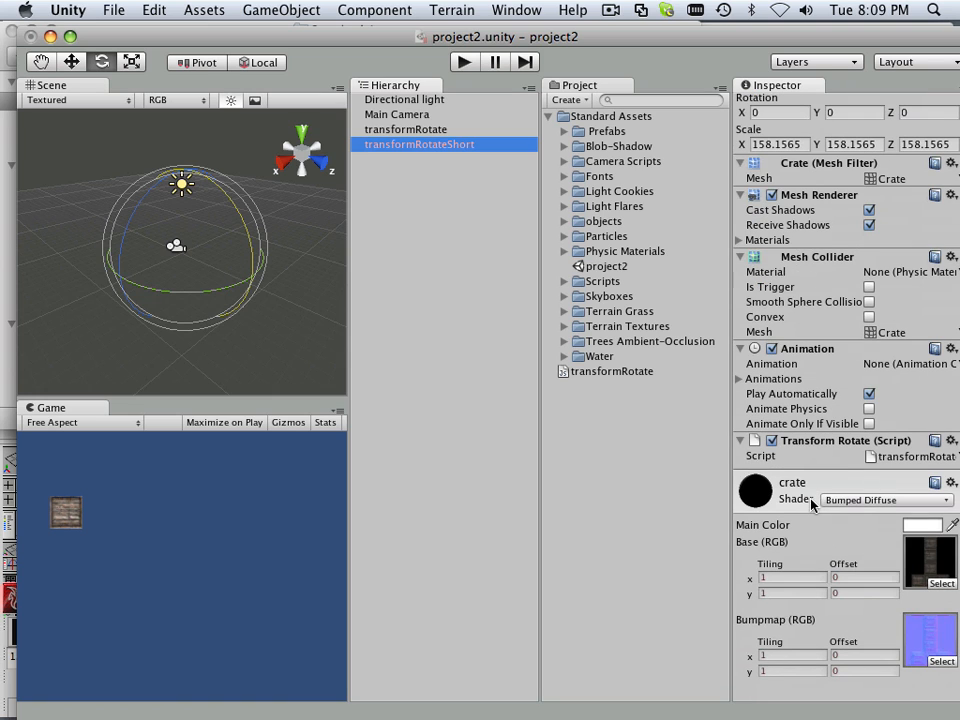
click(612, 370)
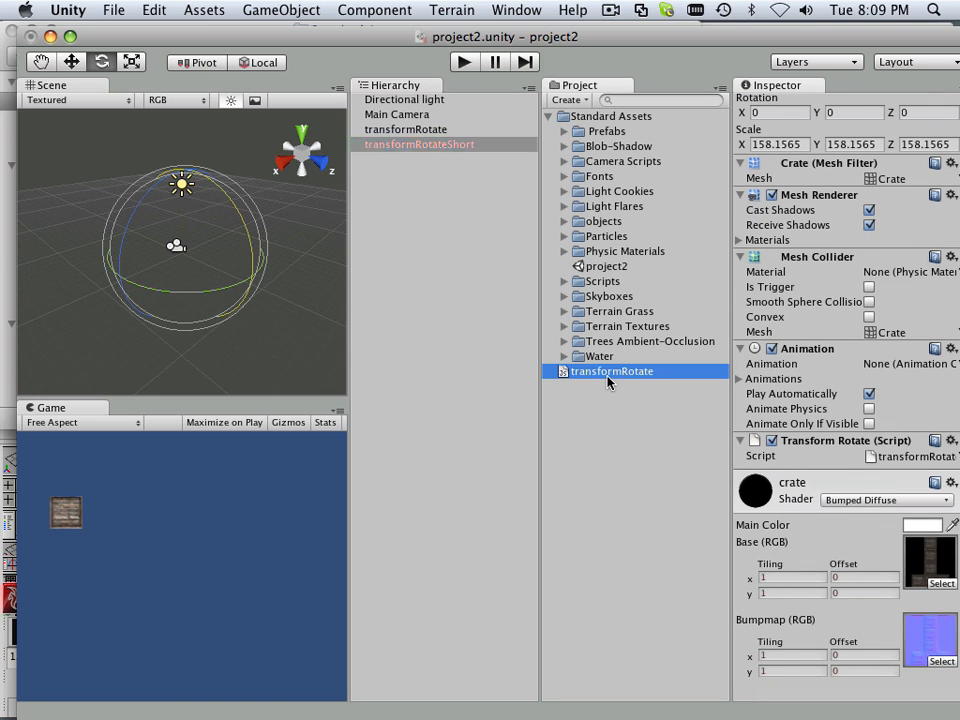
click(612, 370)
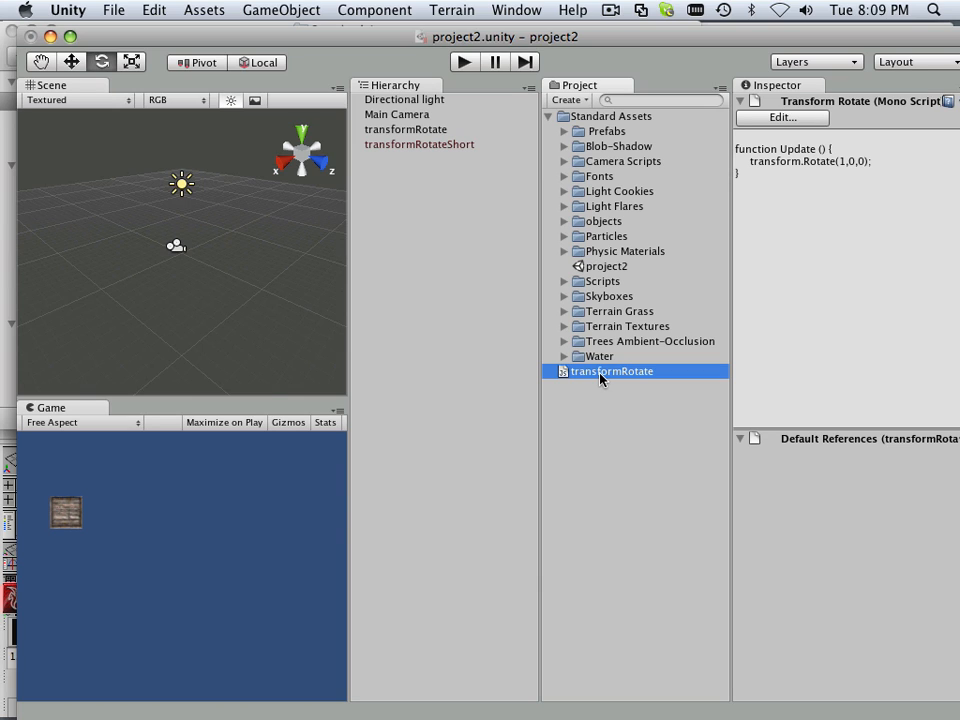
right_click(612, 370)
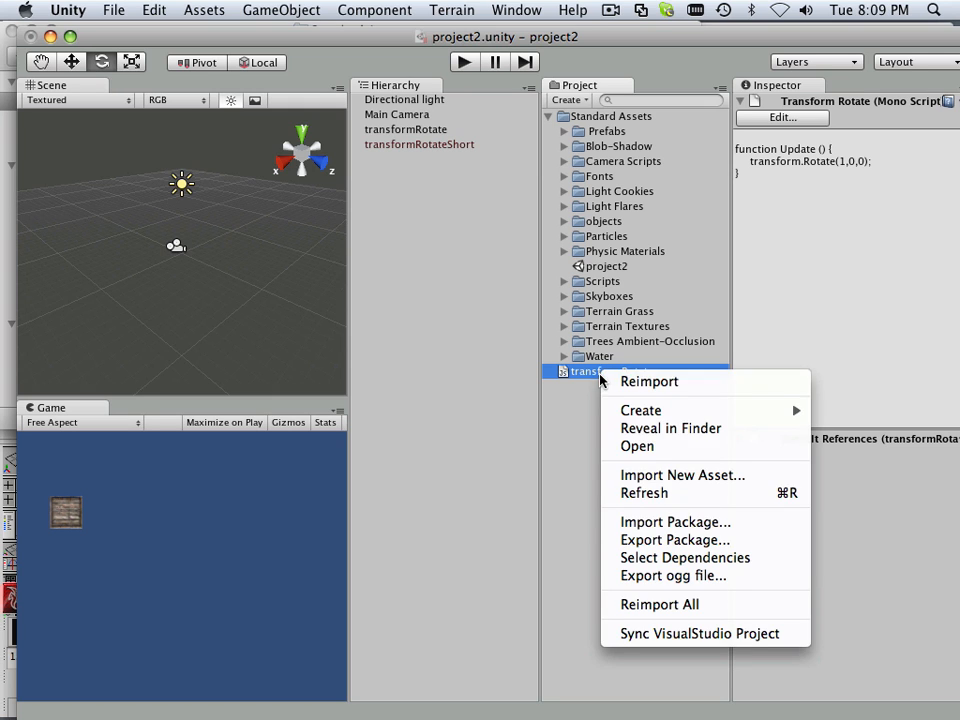
mouse_move(656, 446)
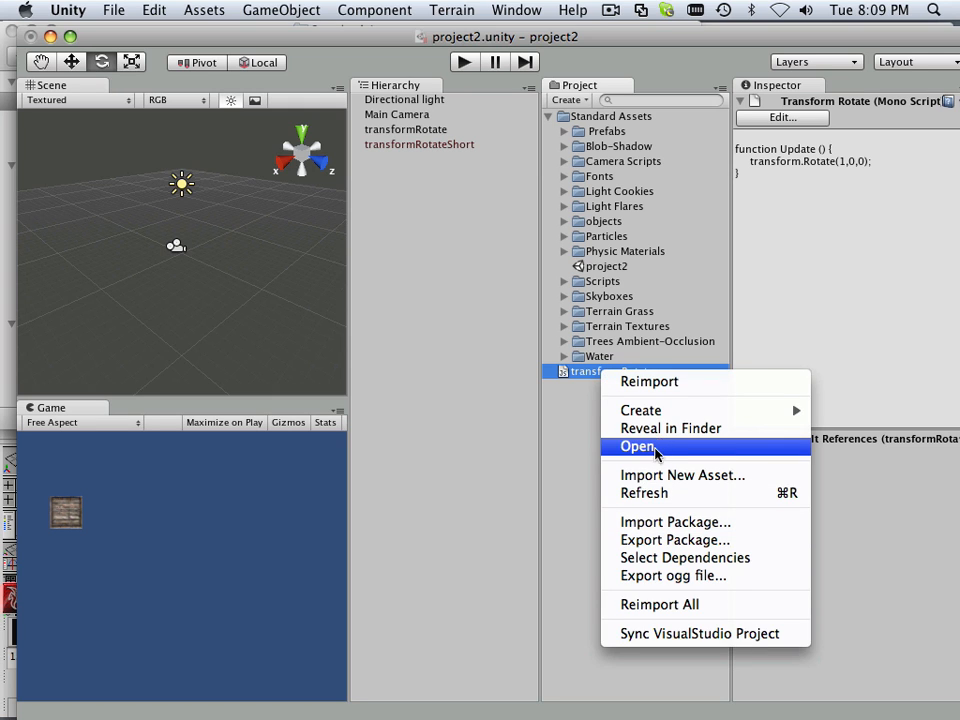
mouse_move(650, 438)
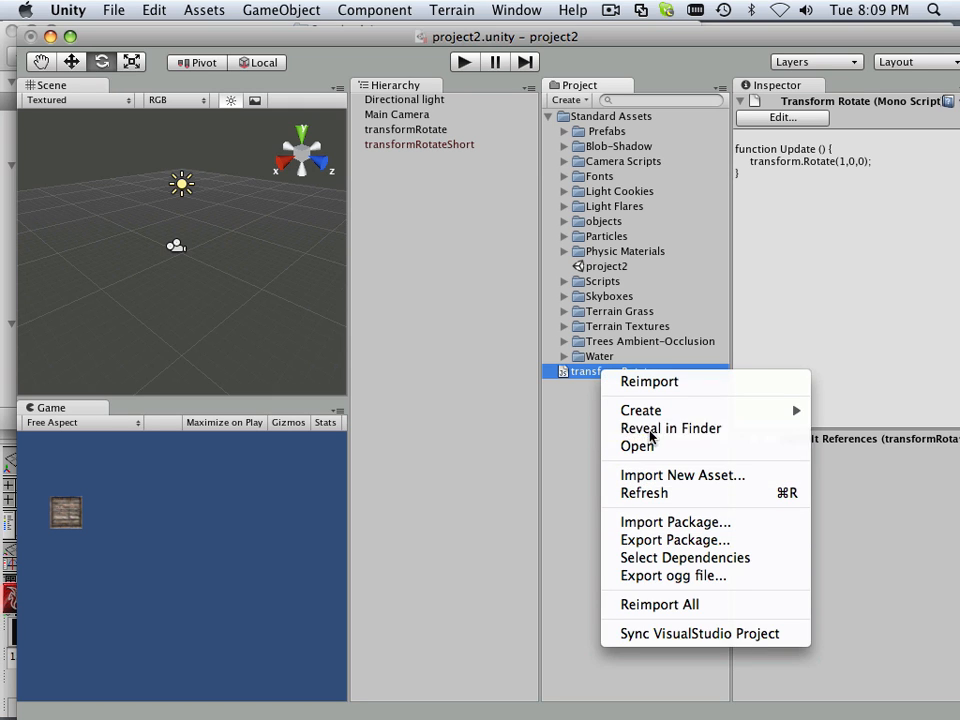
Step: Reveal transformRotate.js in Finder and duplicate the file there
click(670, 428)
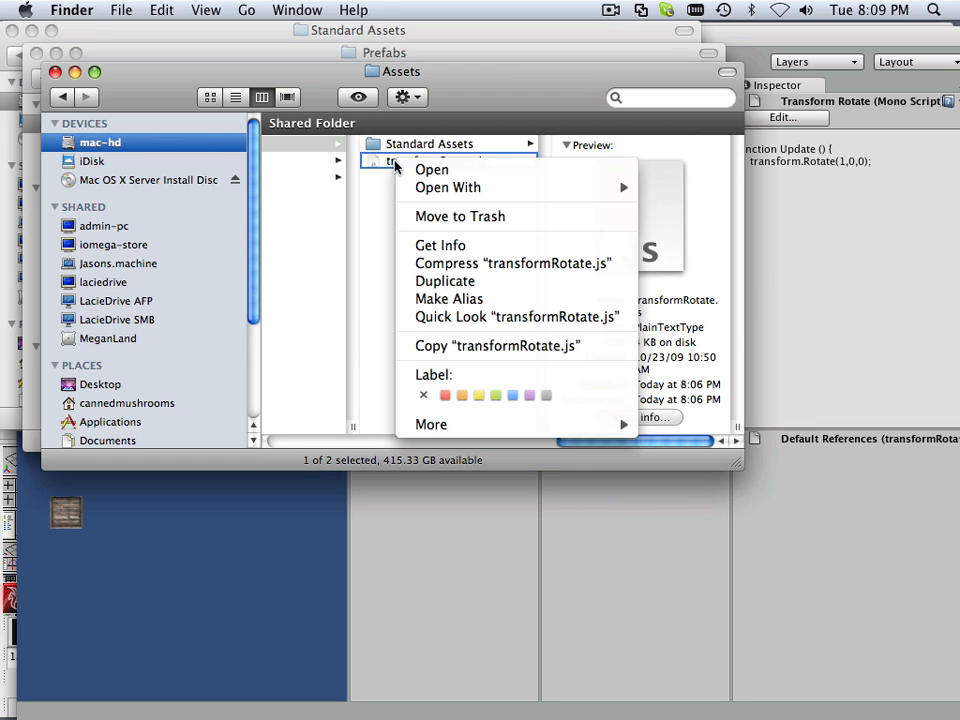
mouse_move(420, 240)
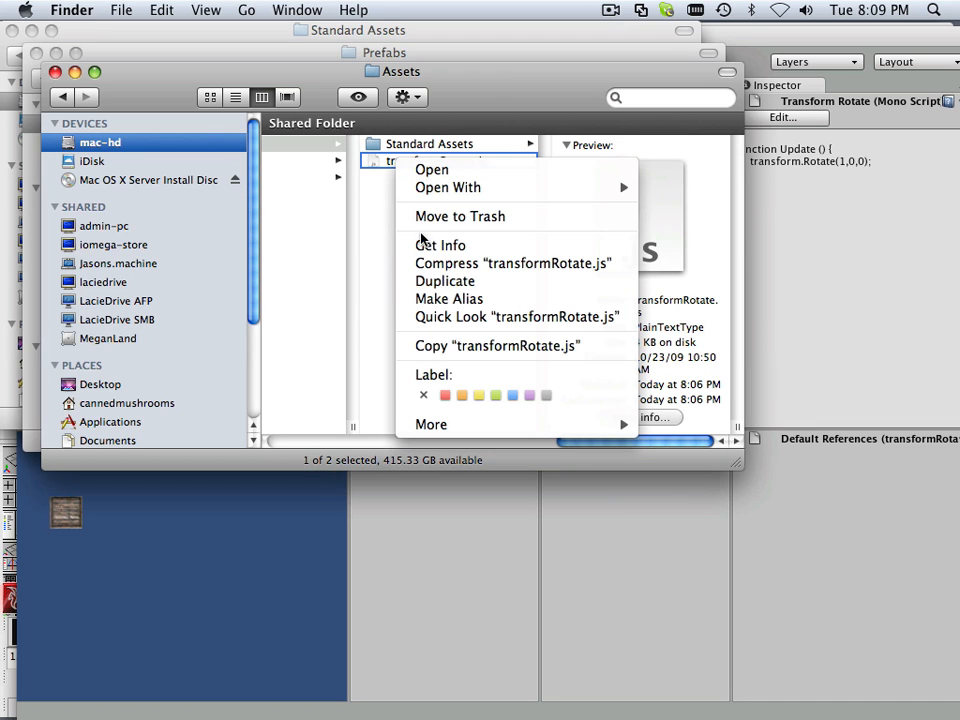
click(444, 280)
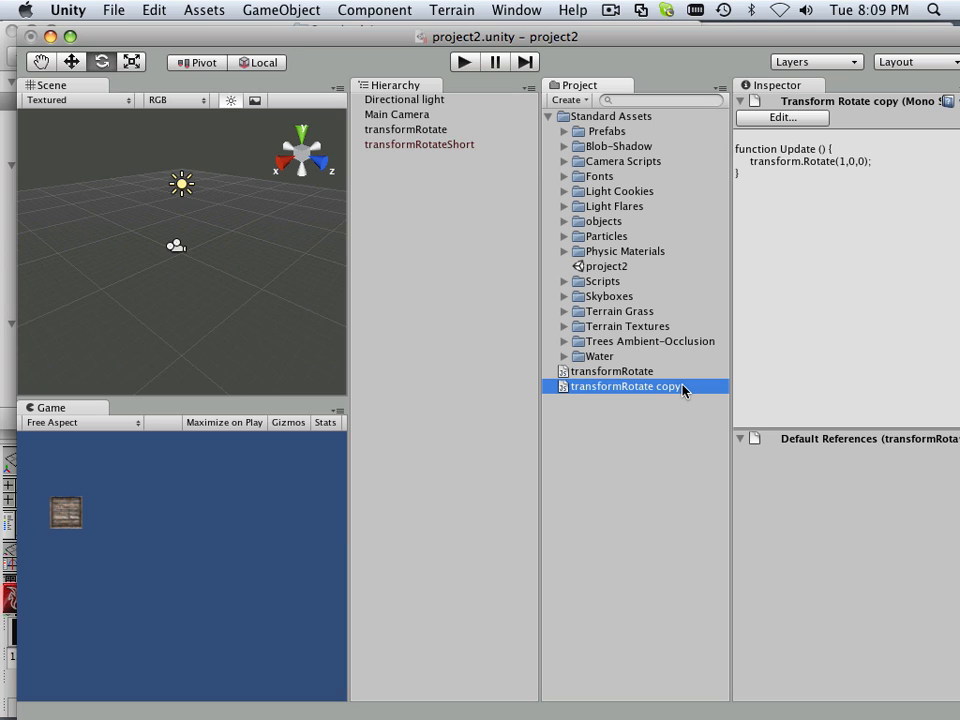
Step: Rename the 'transformRotate copy' asset to transformRotateShort and select it for the transformRotateShort crate
double_click(624, 386)
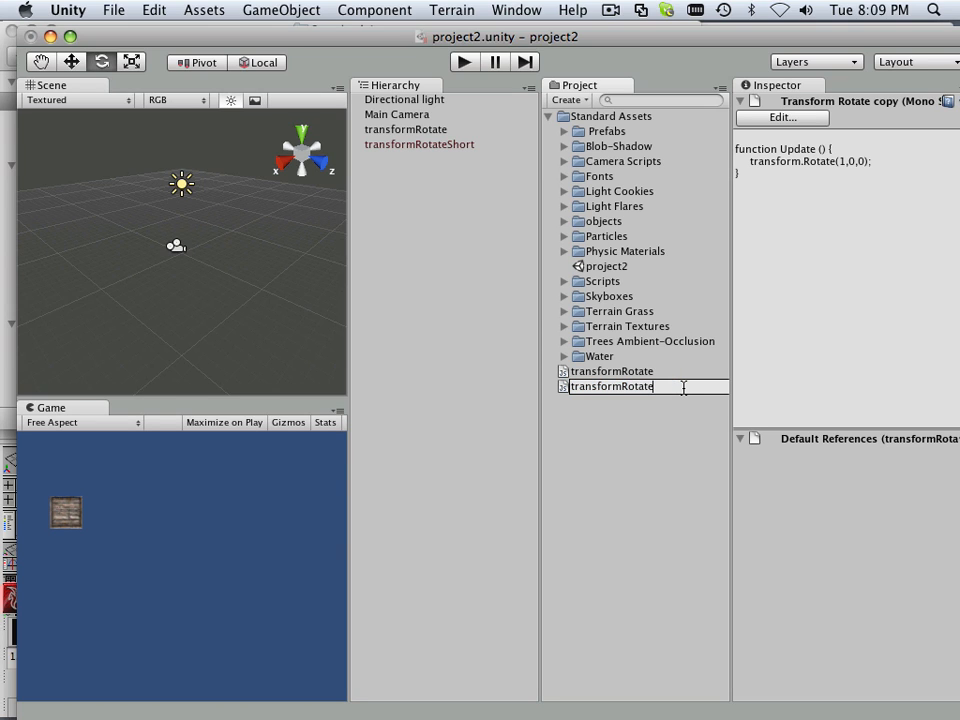
text(Short)
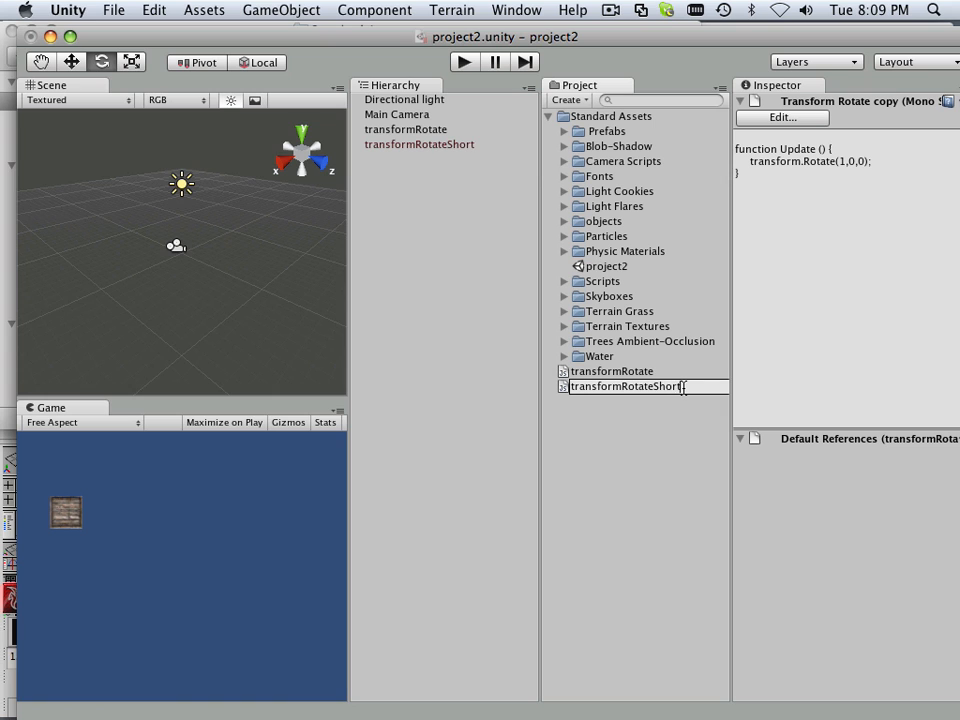
click(624, 386)
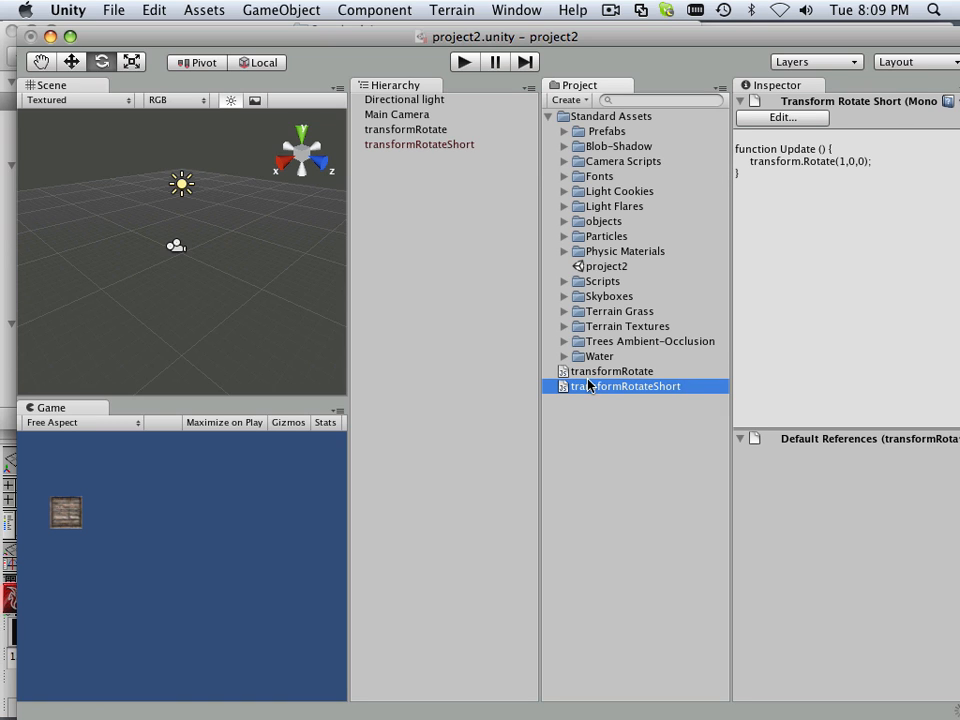
click(420, 144)
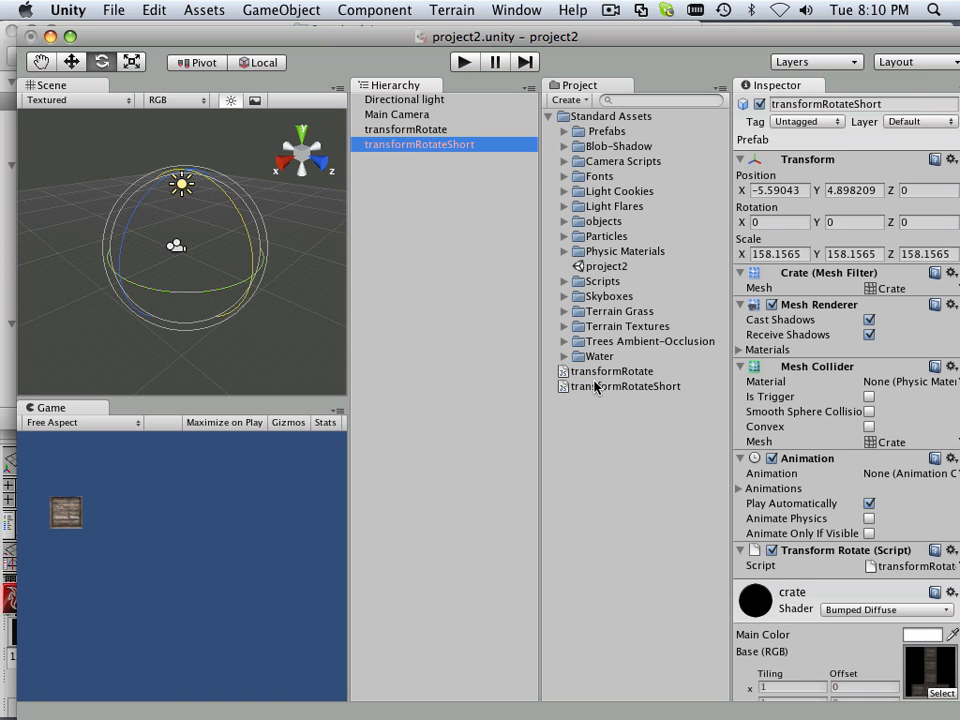
click(936, 548)
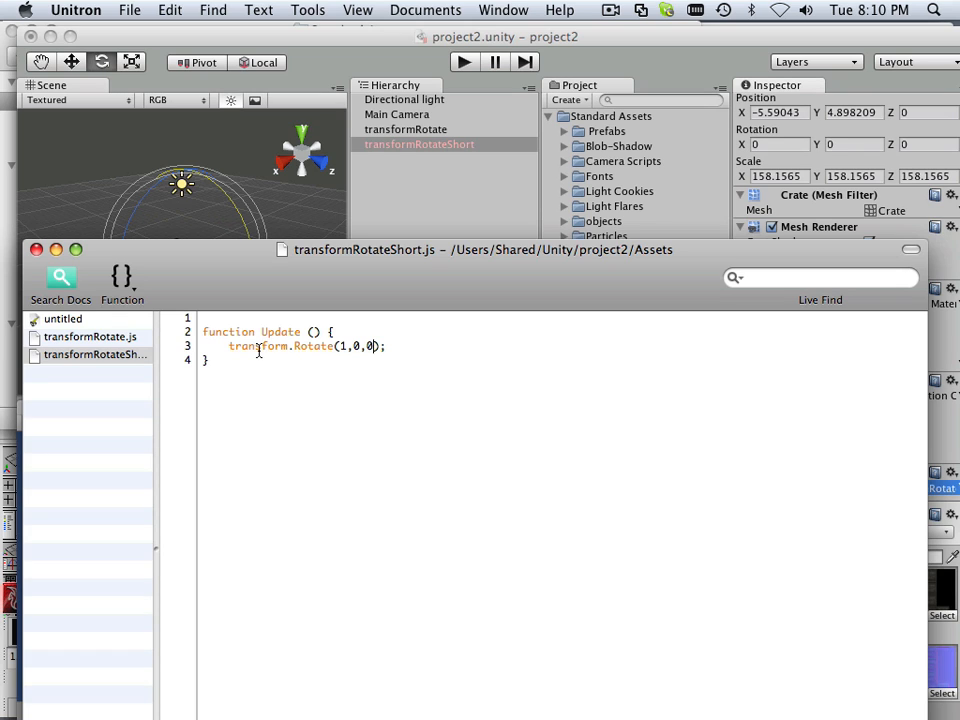
Step: Replace the Rotate call's argument in transformRotateShort.js with Vector3.right
double_click(258, 346)
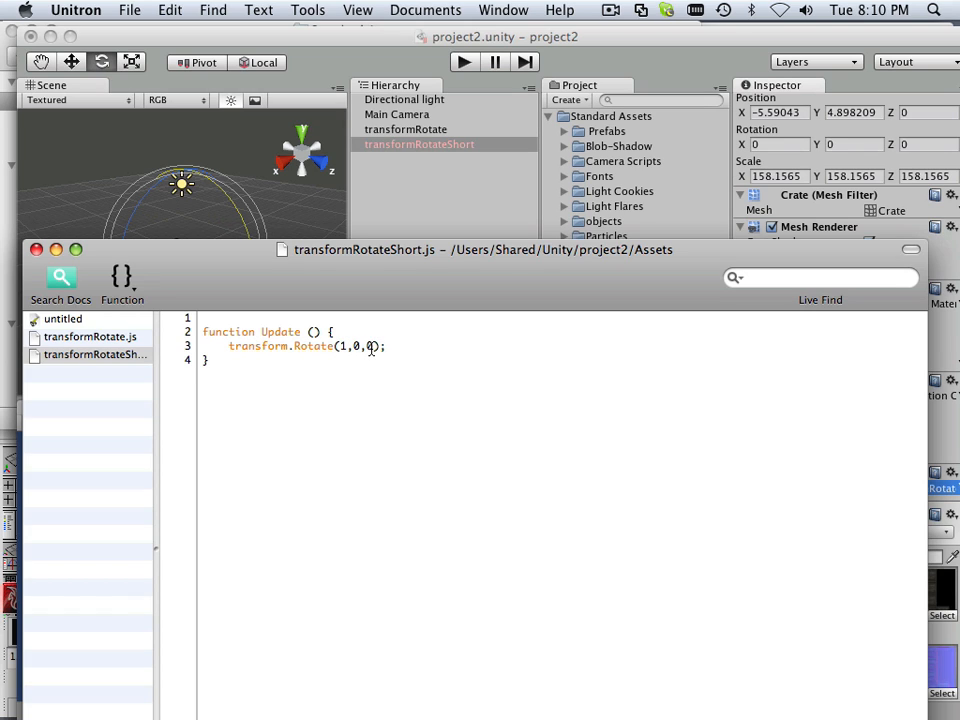
double_click(344, 346)
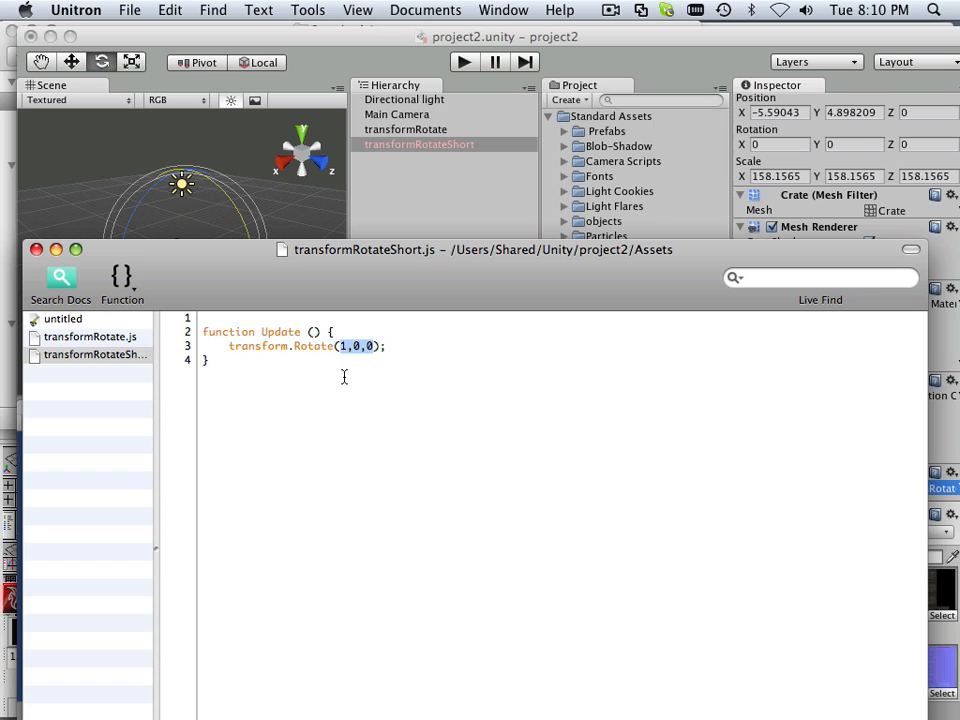
text(V)
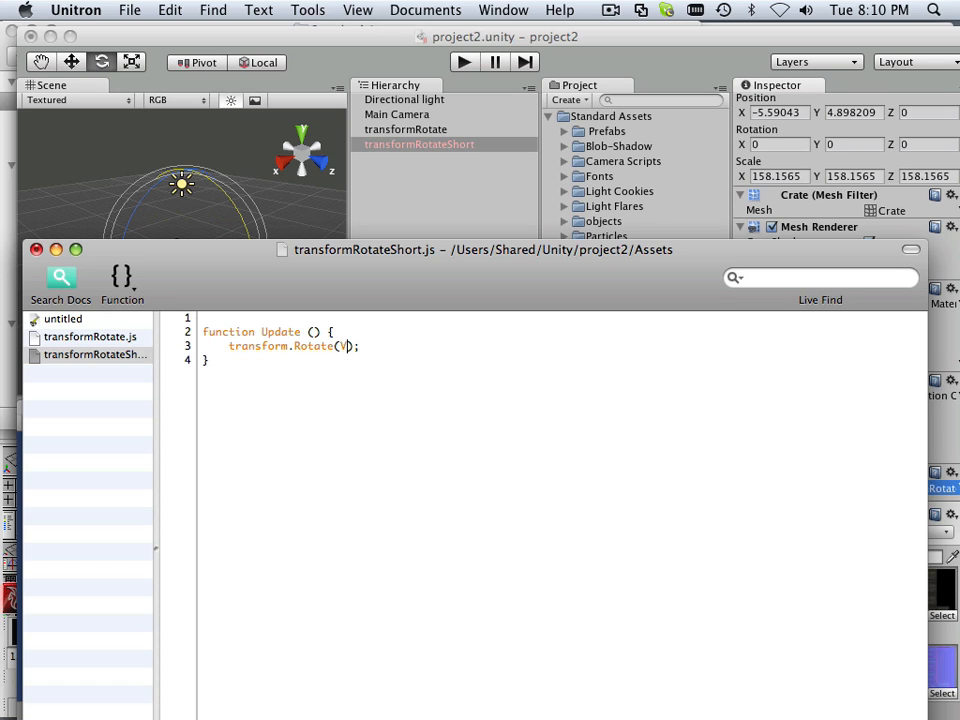
text(ector)
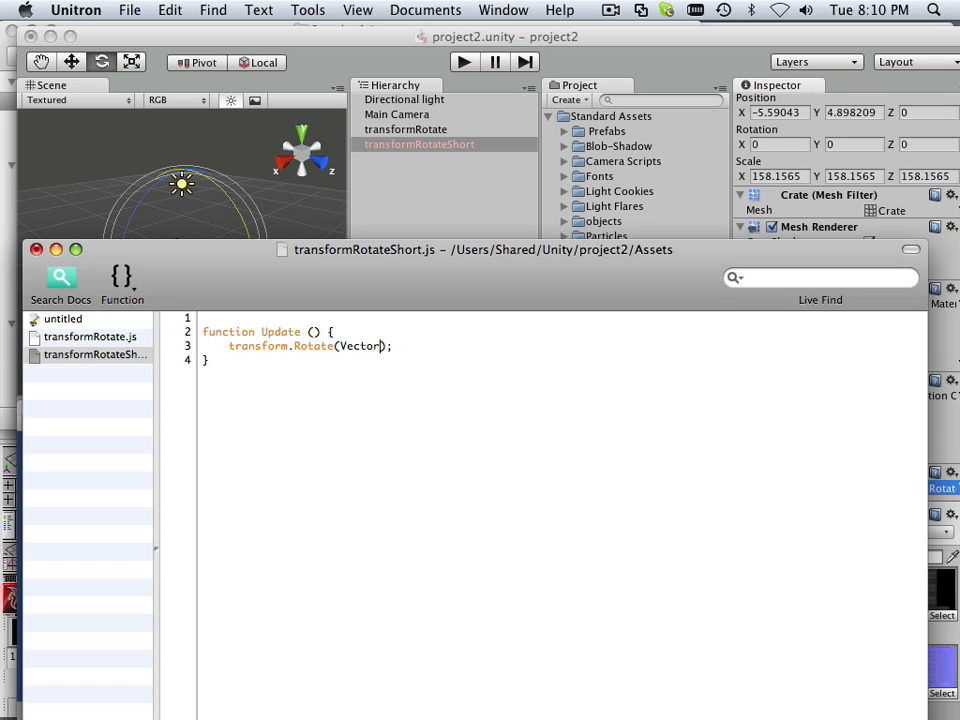
text(3)
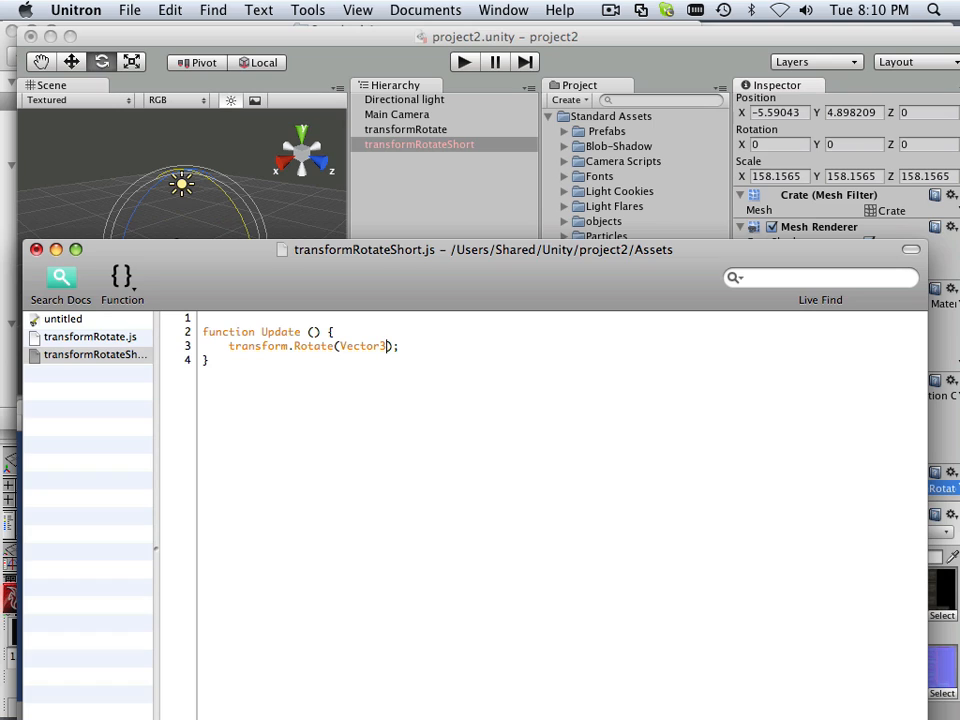
text(.)
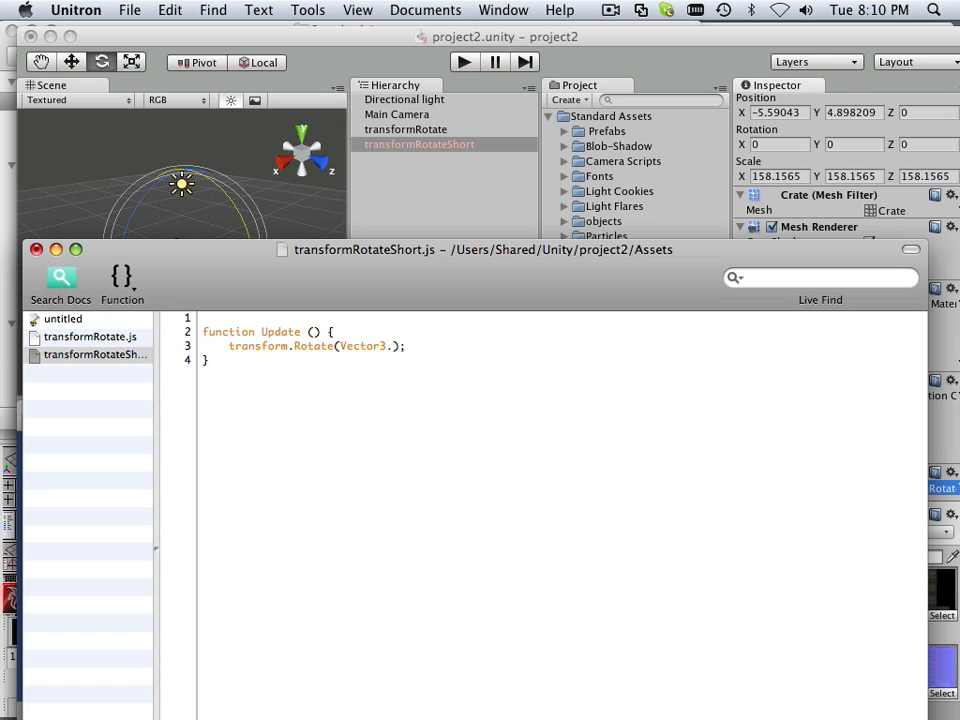
text(ri)
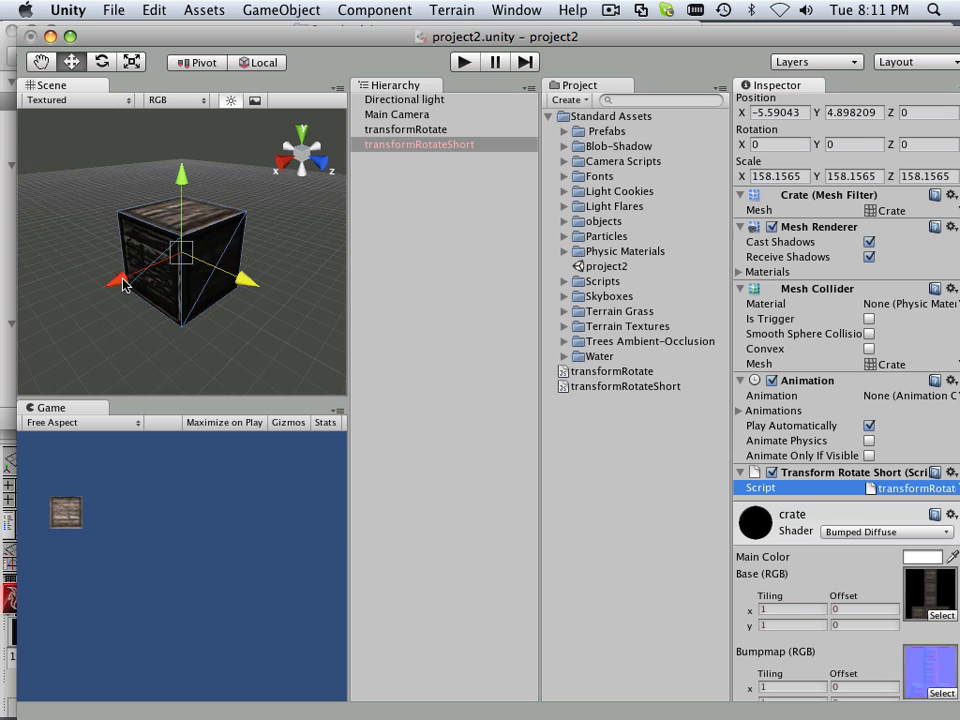
mouse_move(140, 284)
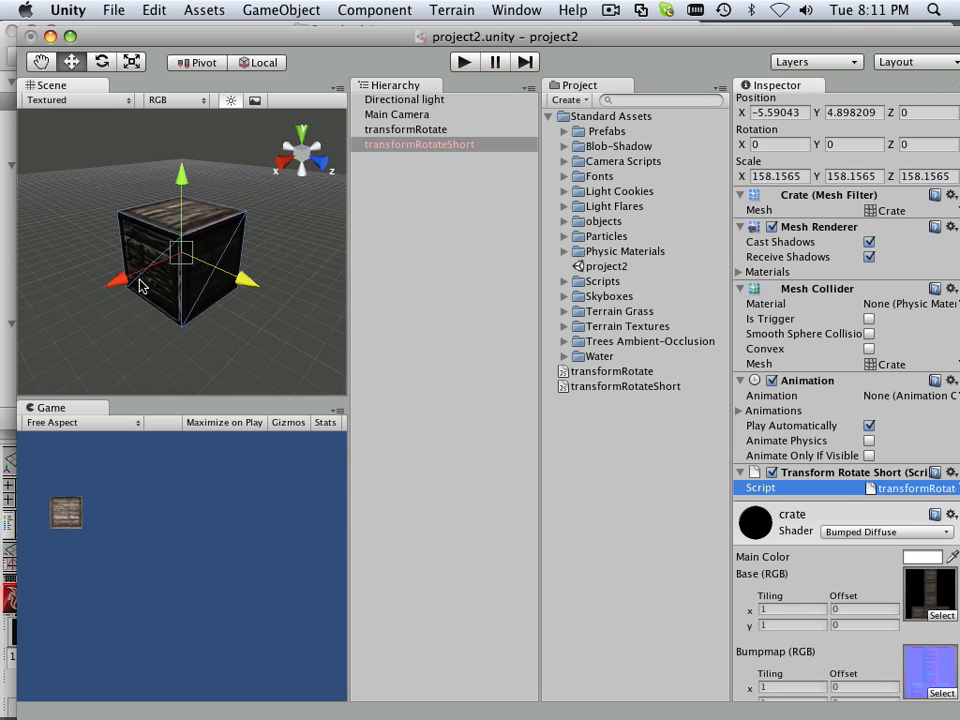
mouse_move(128, 296)
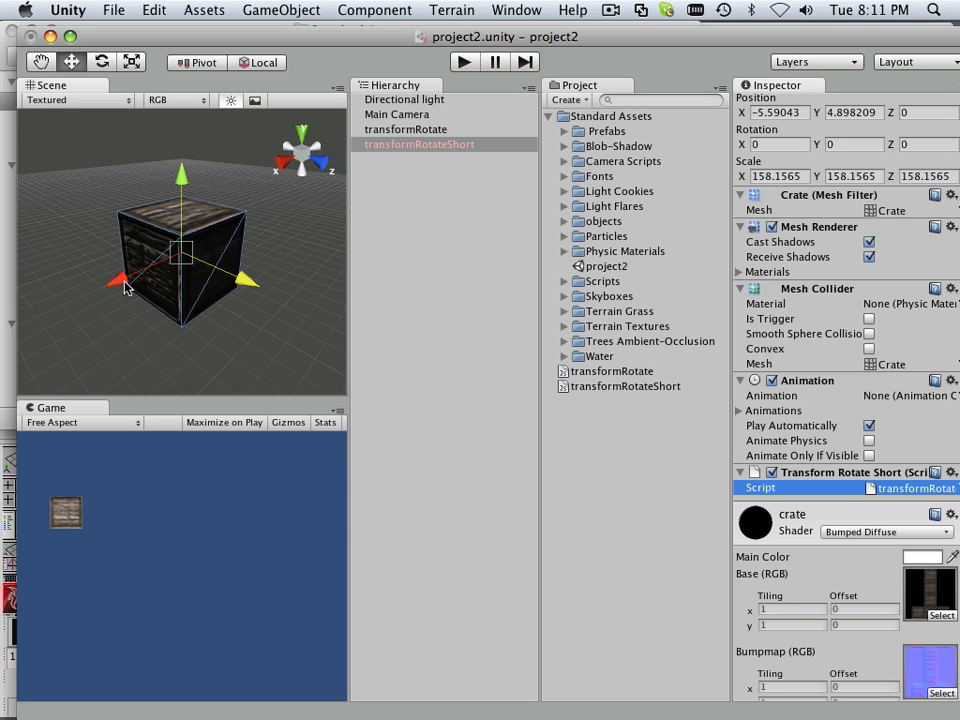
mouse_move(144, 278)
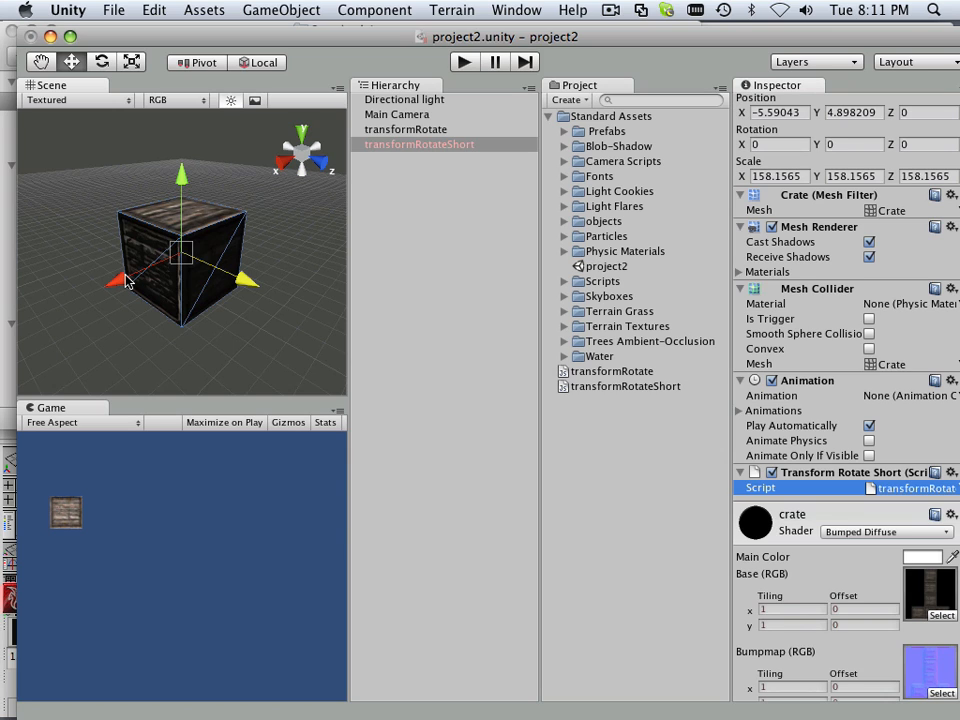
mouse_move(132, 280)
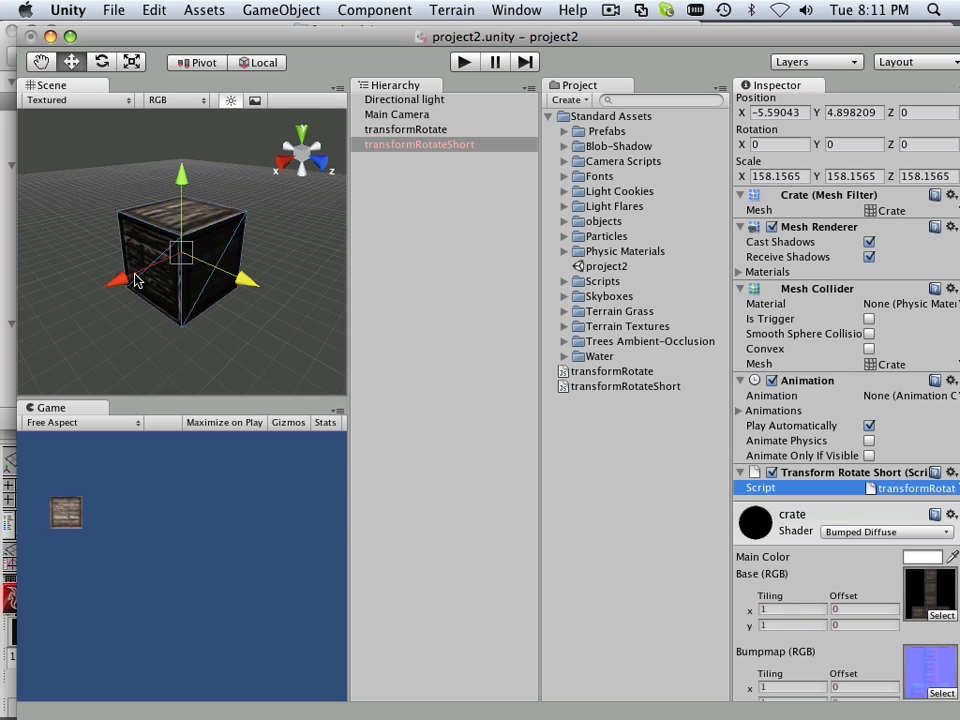
mouse_move(148, 274)
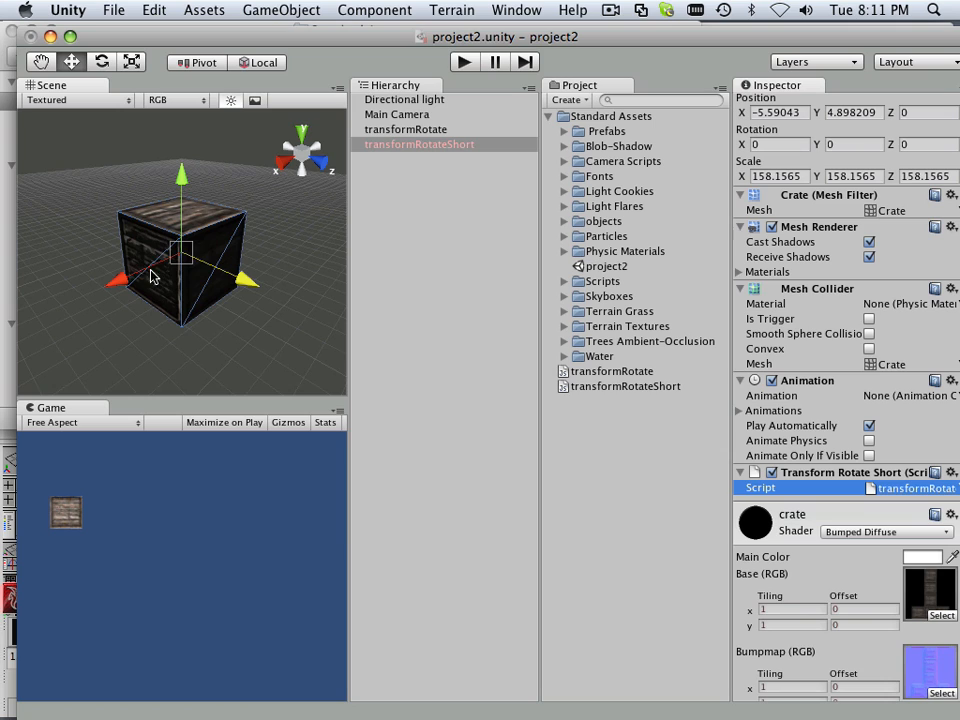
mouse_move(156, 270)
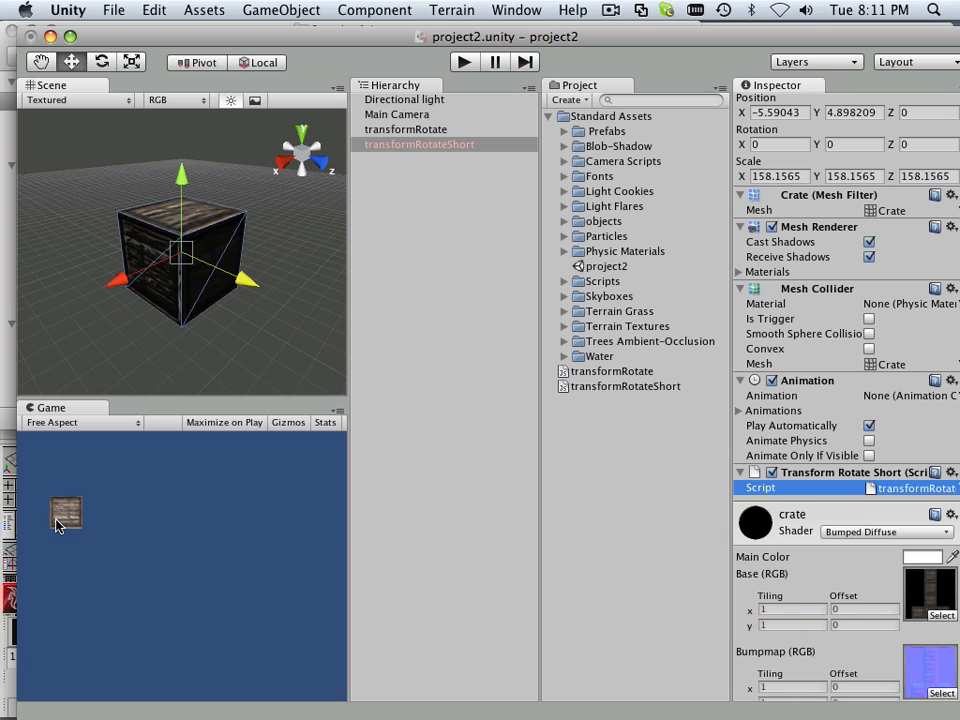
mouse_move(132, 304)
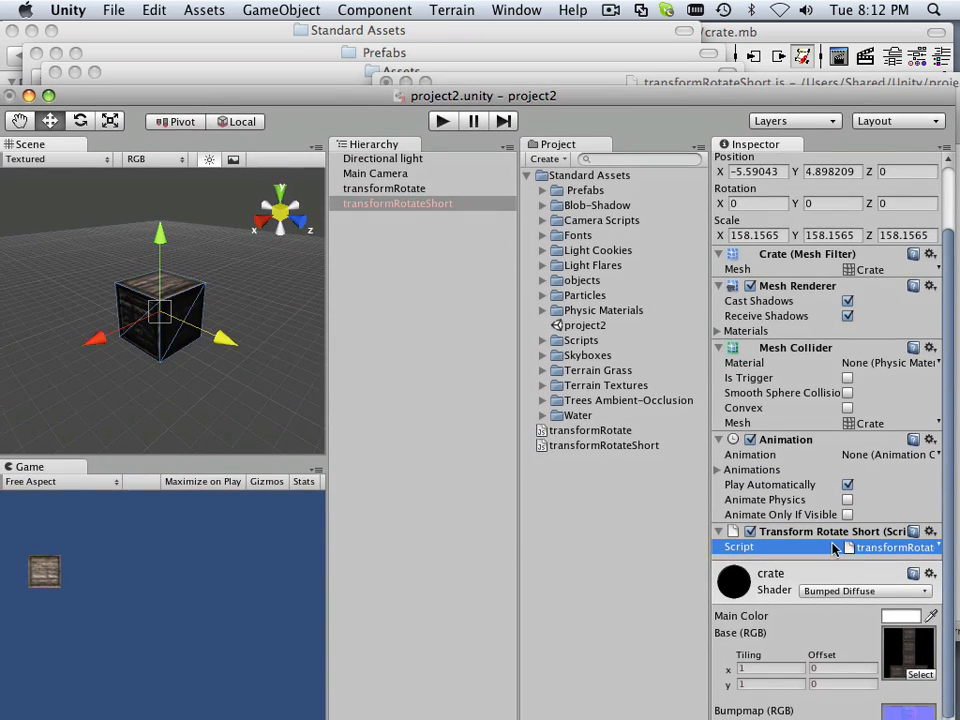
Step: Play the scene to watch both crates rotate, then return to the transformRotate script
drag(96, 340, 88, 344)
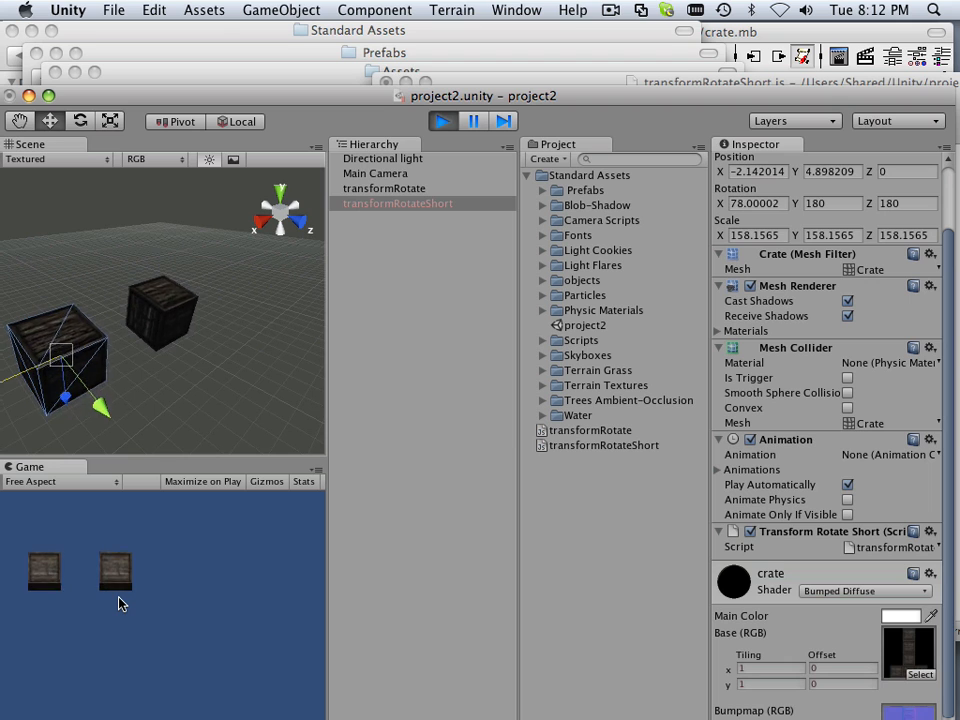
text(30)
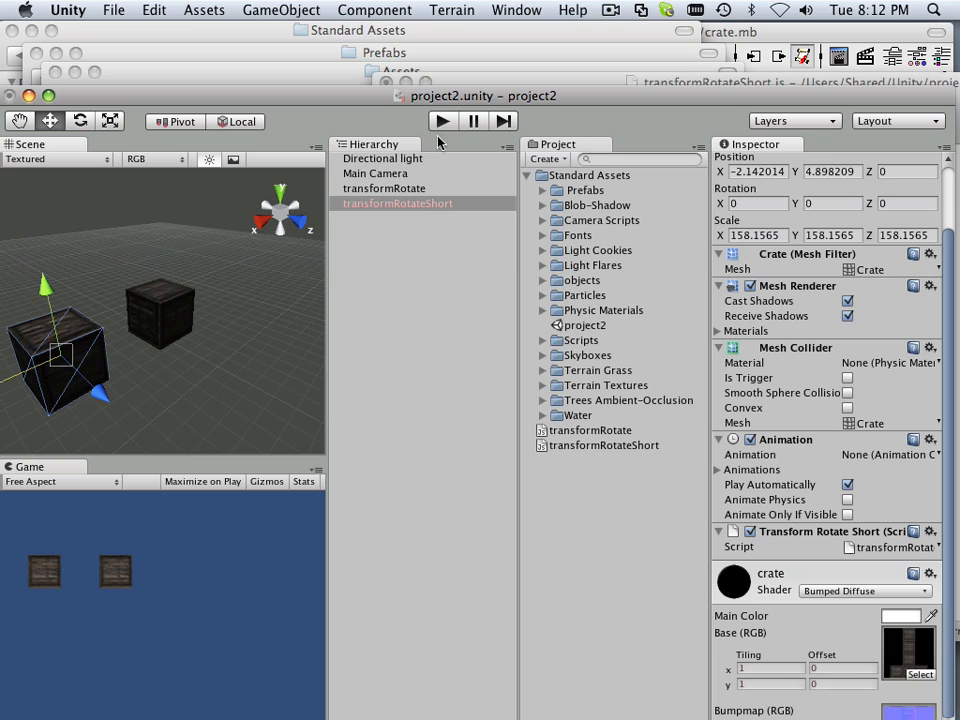
mouse_move(628, 460)
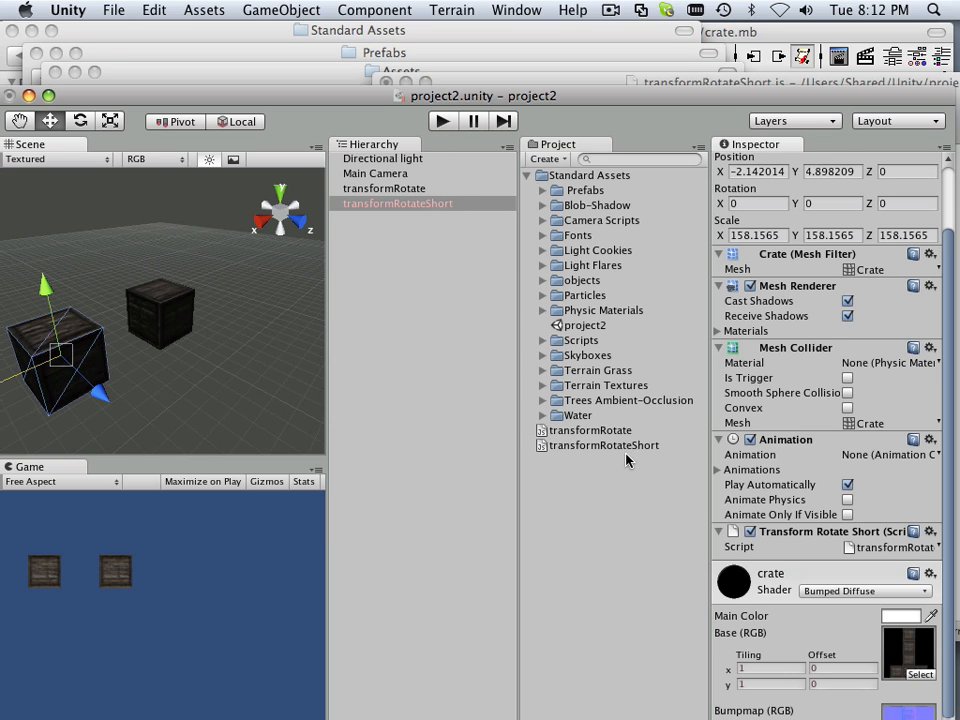
click(590, 430)
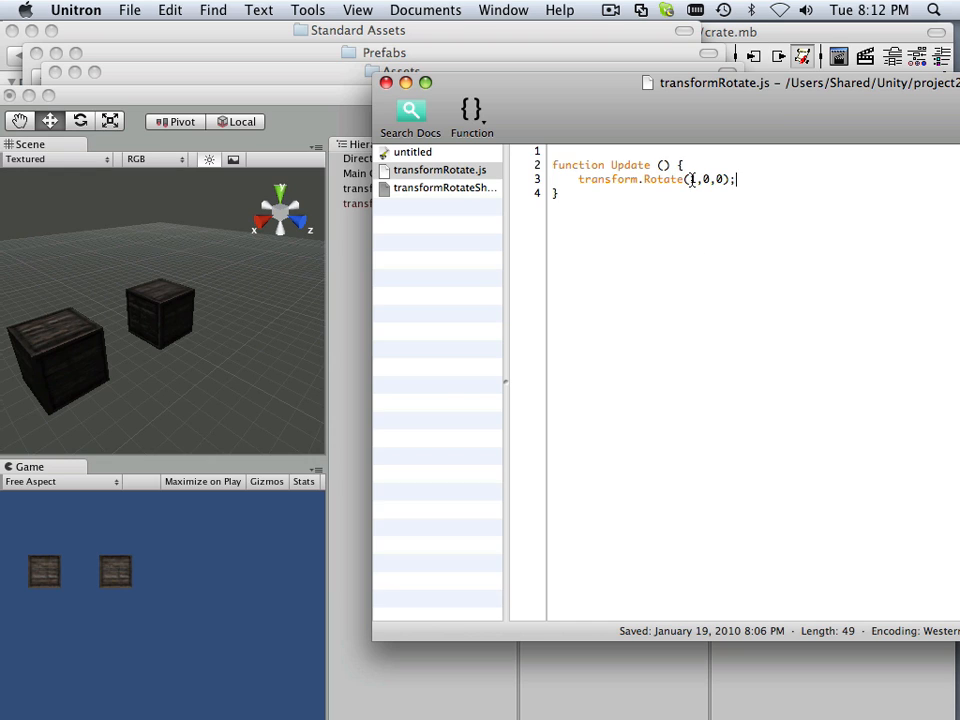
Step: Change transform.Rotate(1,0,0) to transform.Rotate(10,0,0) and return to Unity
text(1)
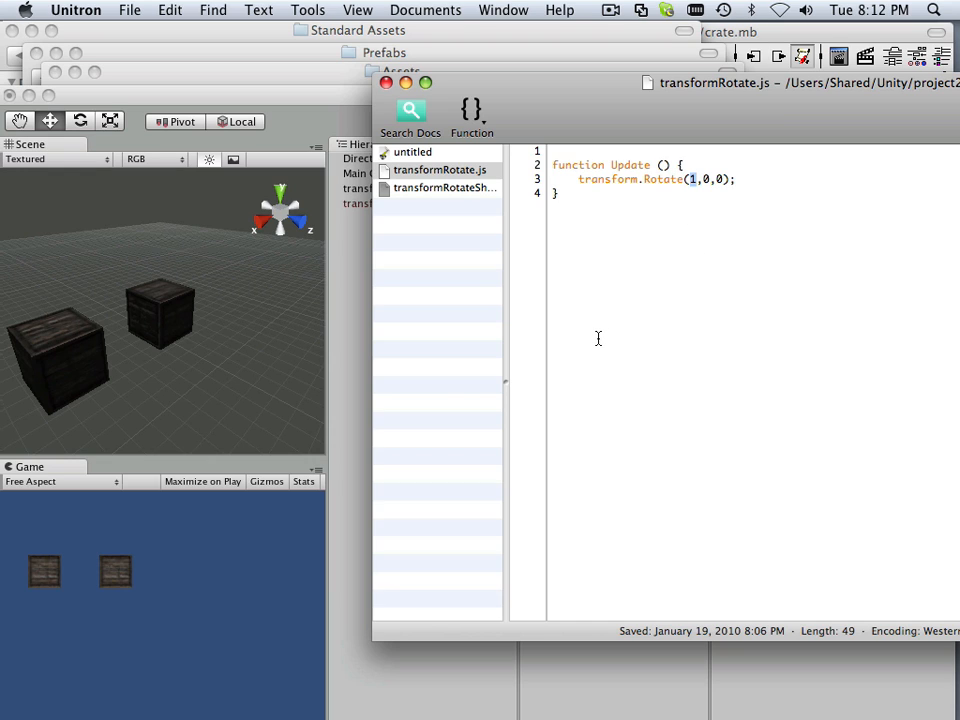
text(0)
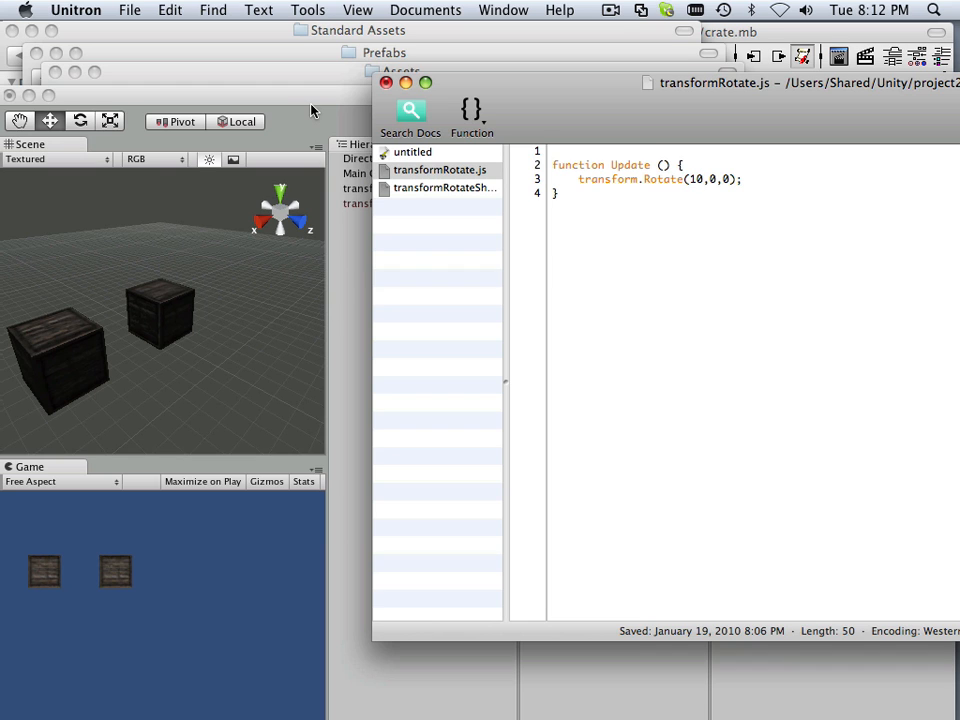
click(128, 10)
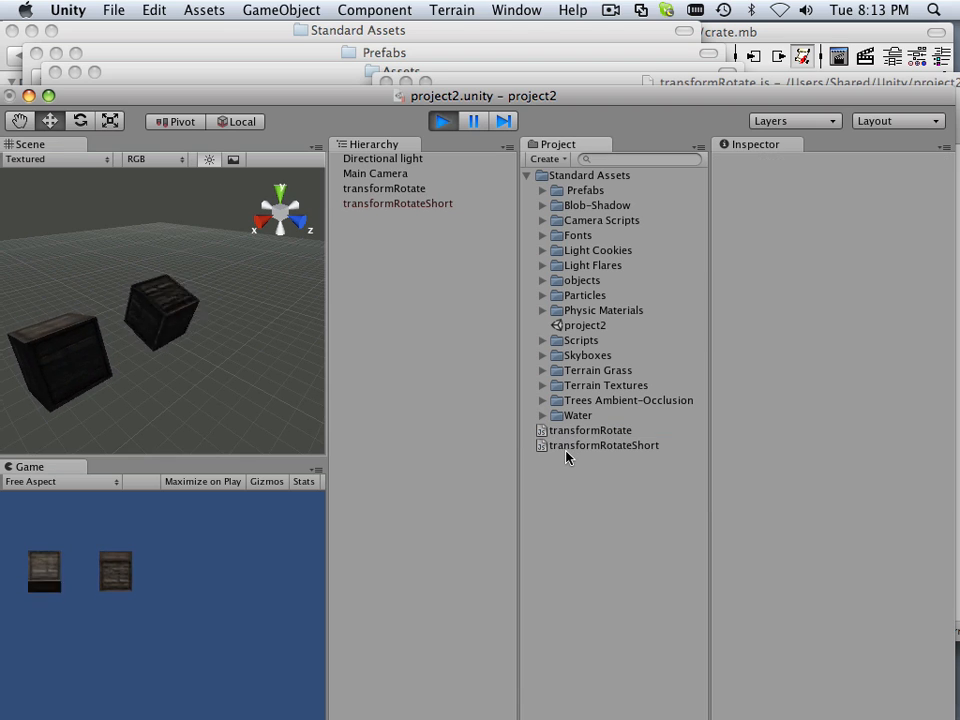
Step: View the transformRotateShort and transformRotate scripts' code in the Inspector for comparison
click(604, 444)
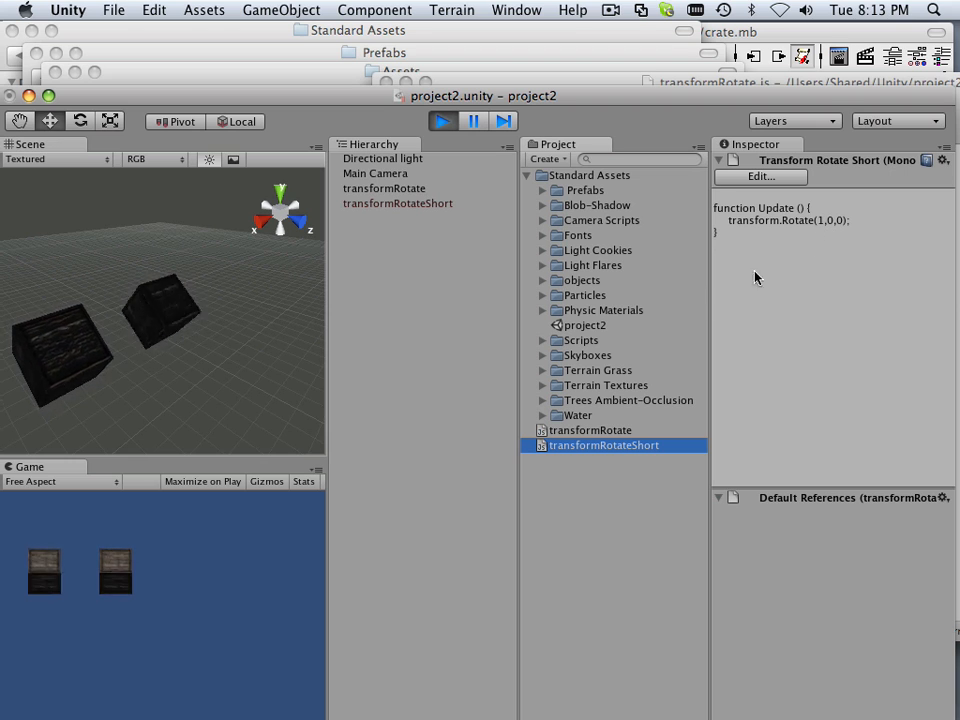
click(590, 430)
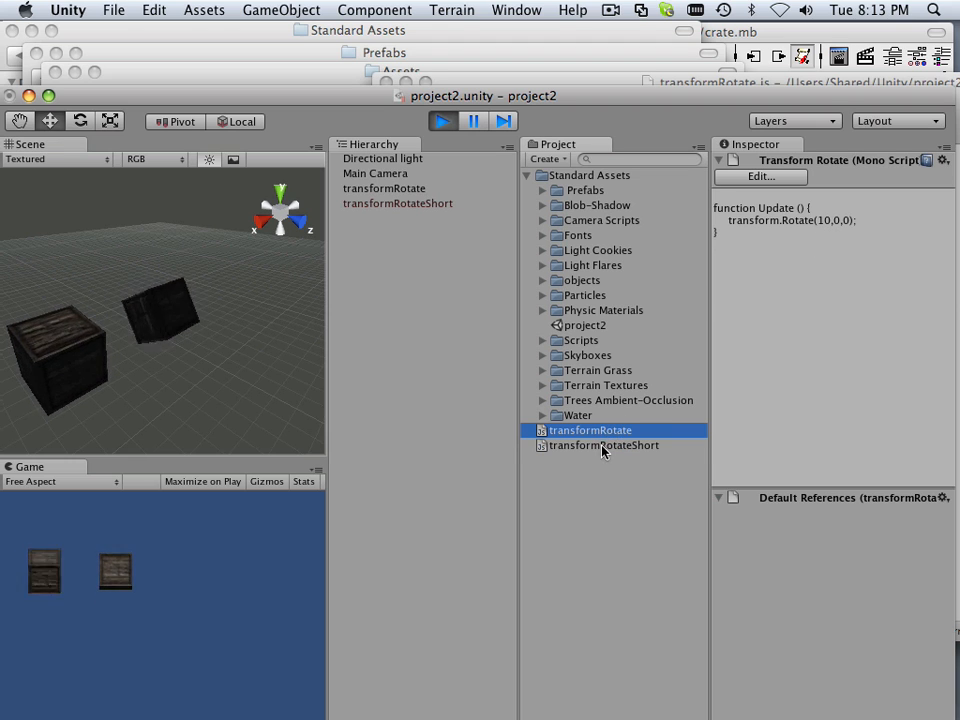
click(604, 444)
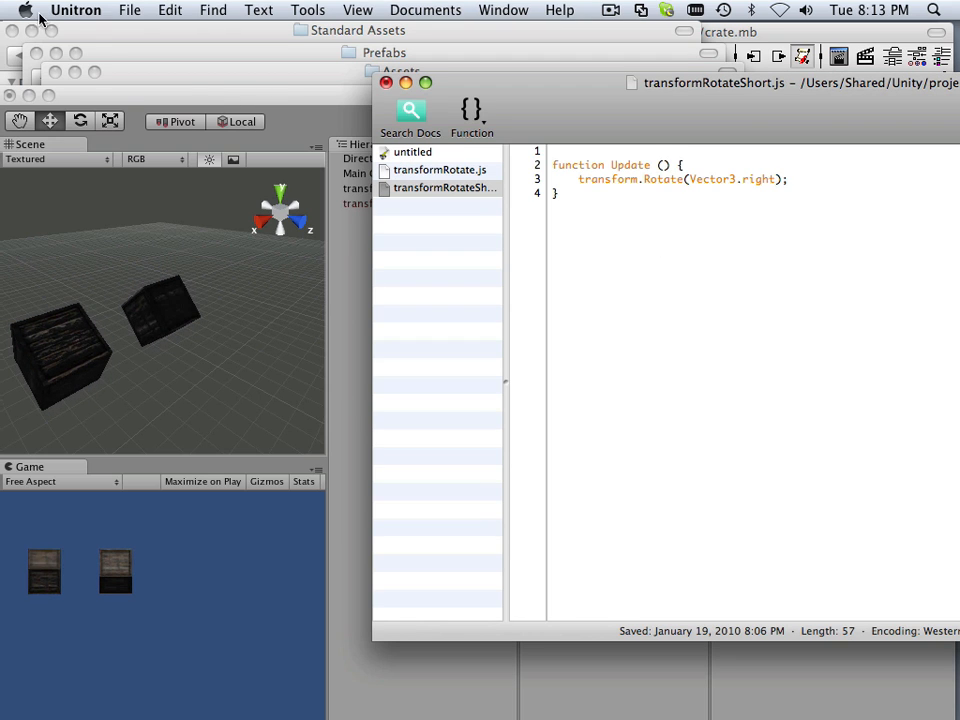
Step: Save transformRotateShort.js with its Vector3.right rotation via File > Save
click(128, 10)
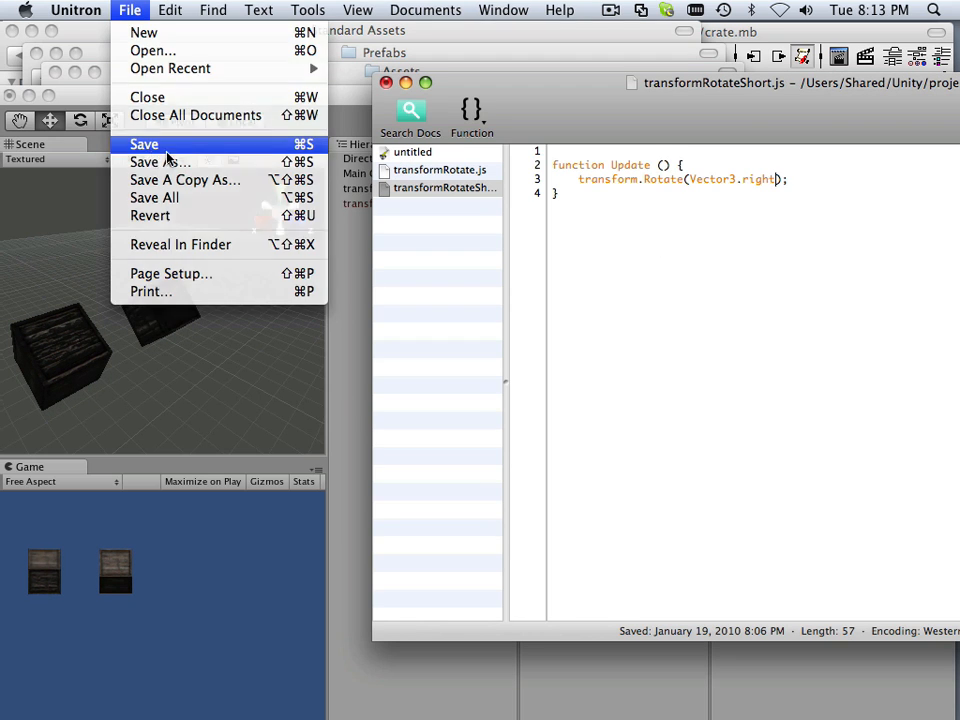
click(144, 144)
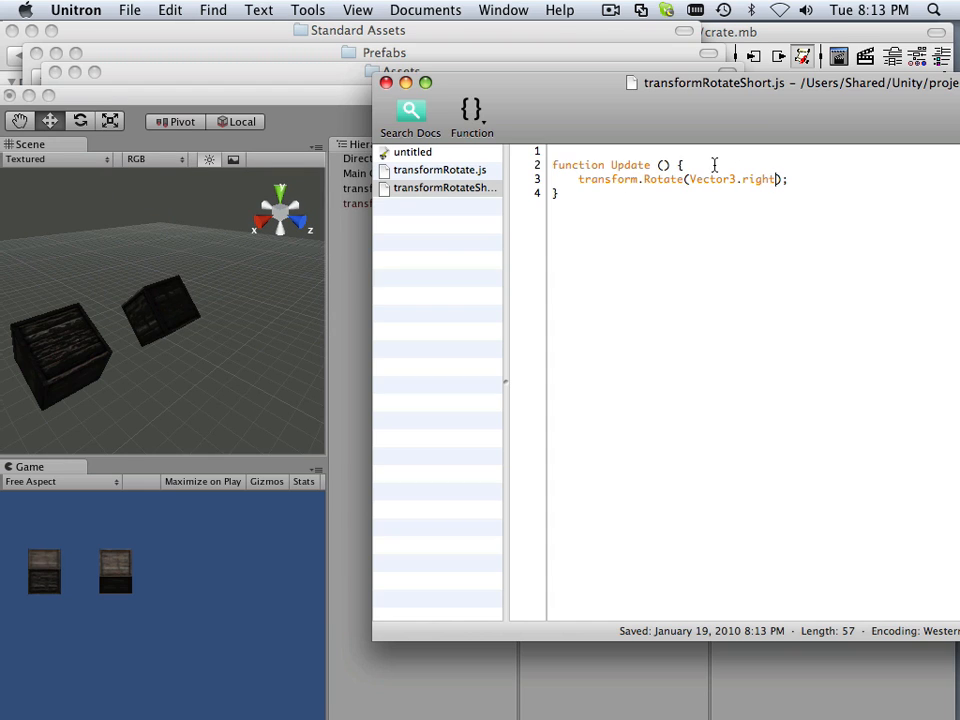
mouse_move(604, 108)
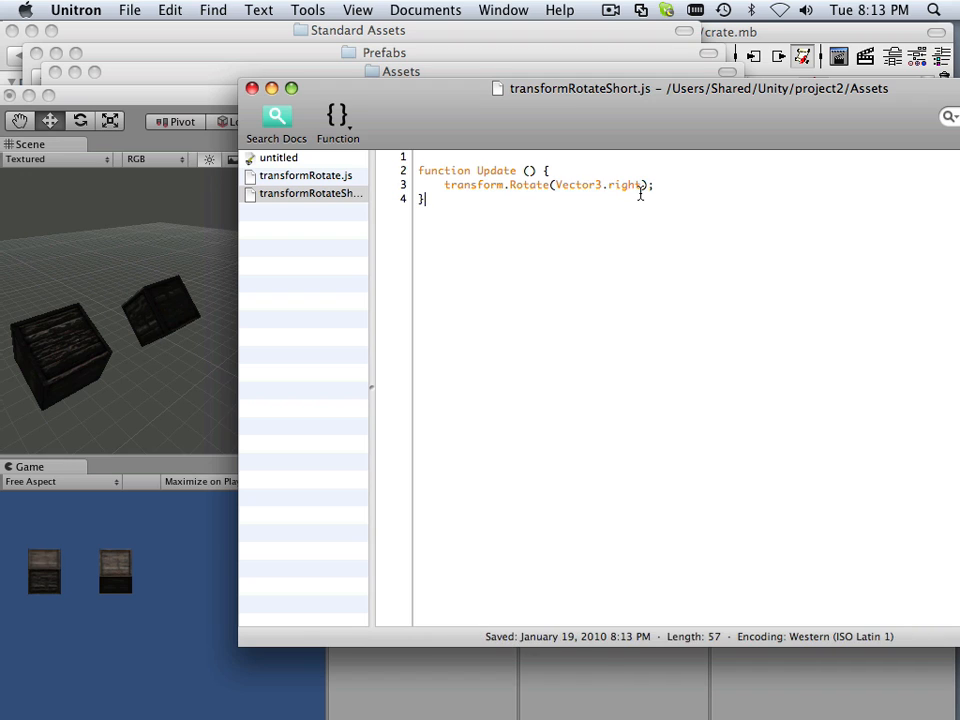
double_click(580, 184)
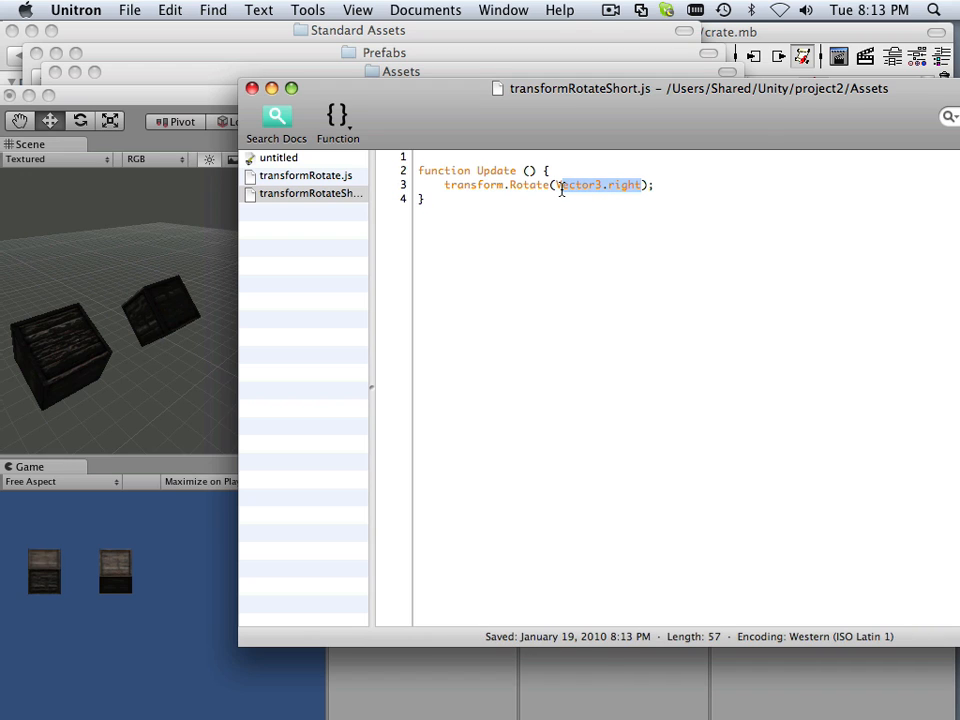
click(588, 256)
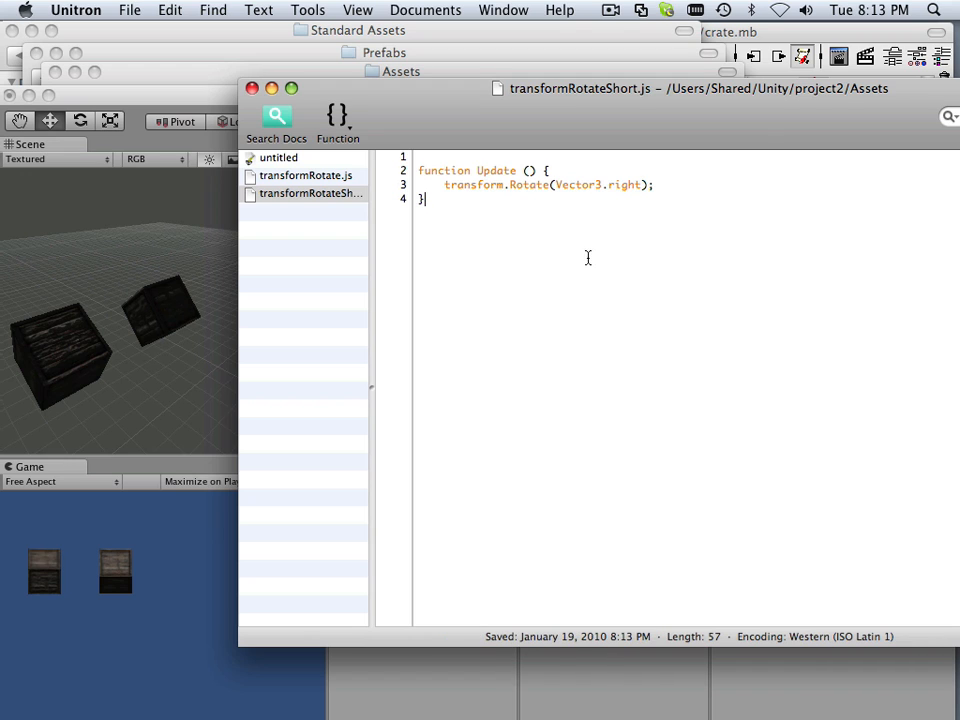